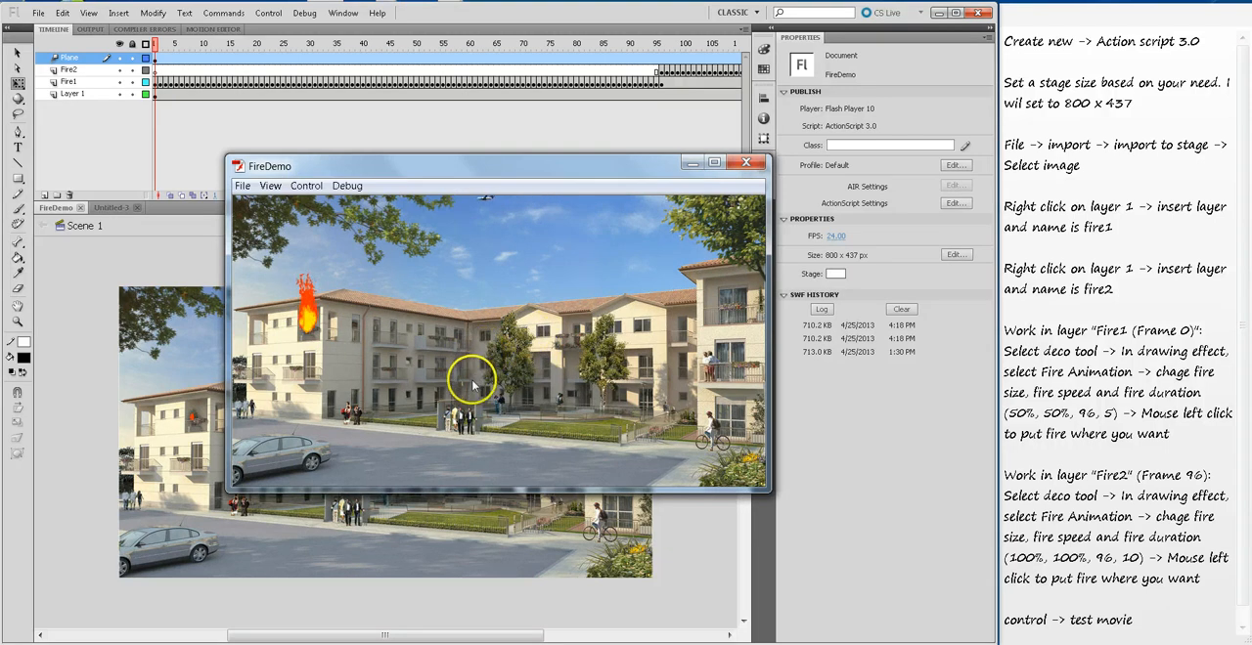
pyautogui.moveTo(537, 391)
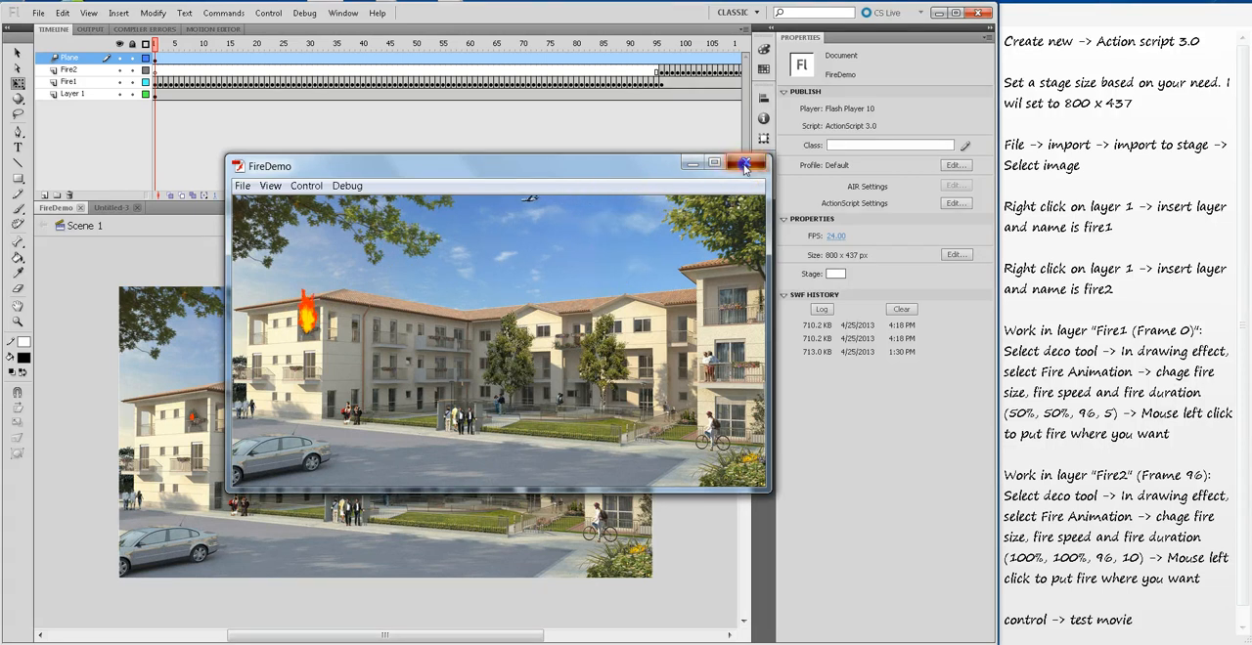
# - Close the FireDemo Test Movie preview window
pyautogui.click(748, 164)
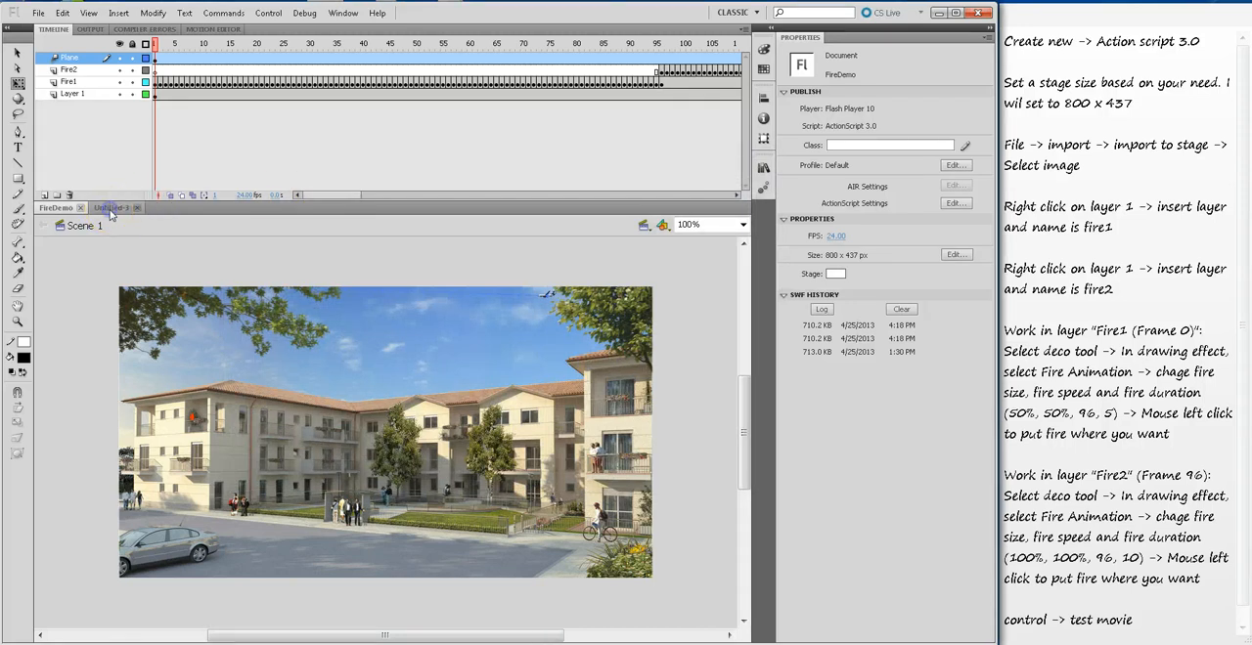
# - Switch to the new blank Untitled ActionScript 3.0 document
pyautogui.click(115, 207)
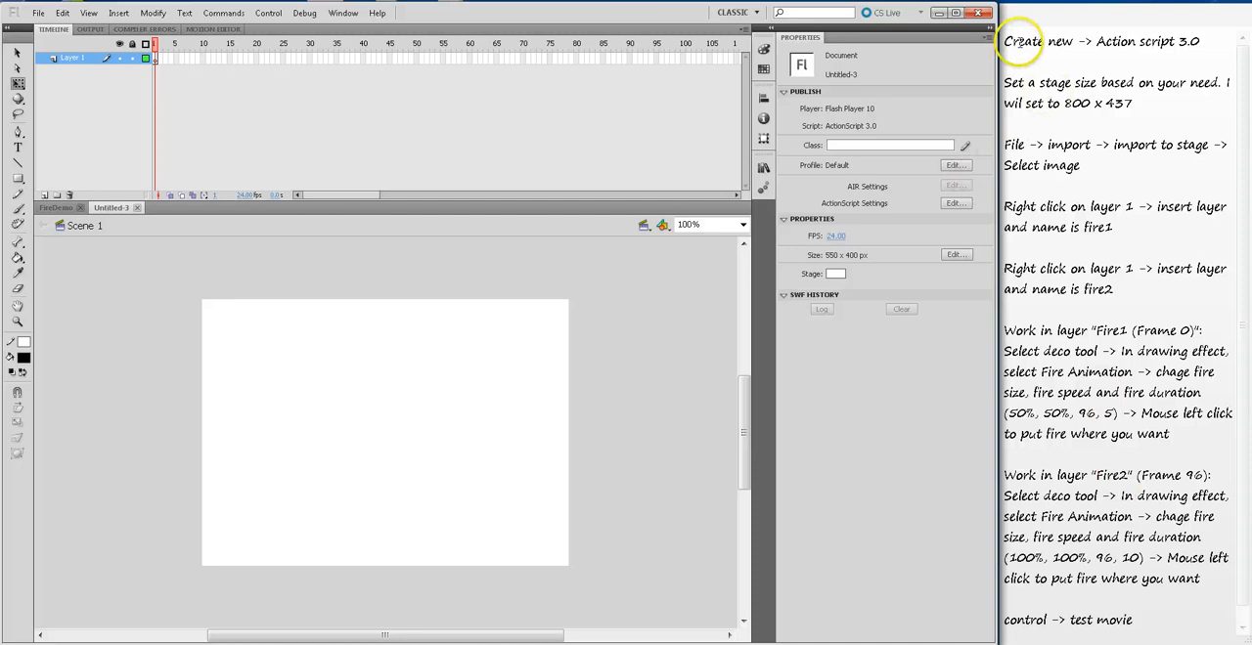
pyautogui.moveTo(1130, 47)
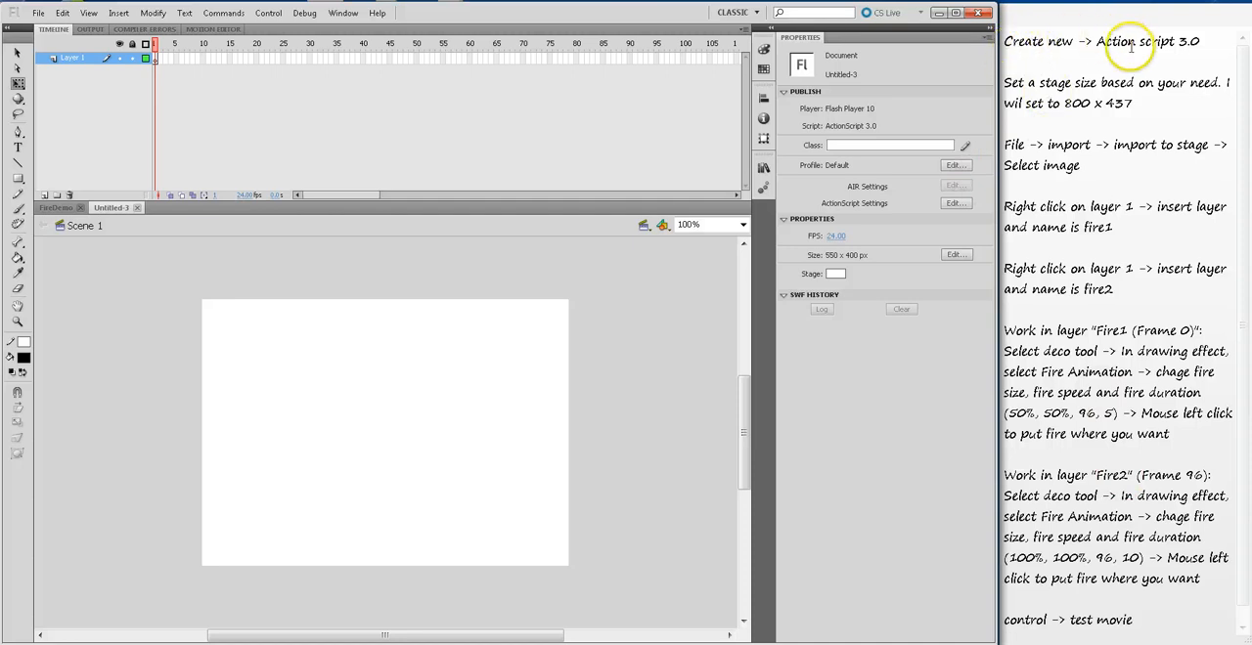
pyautogui.moveTo(520, 389)
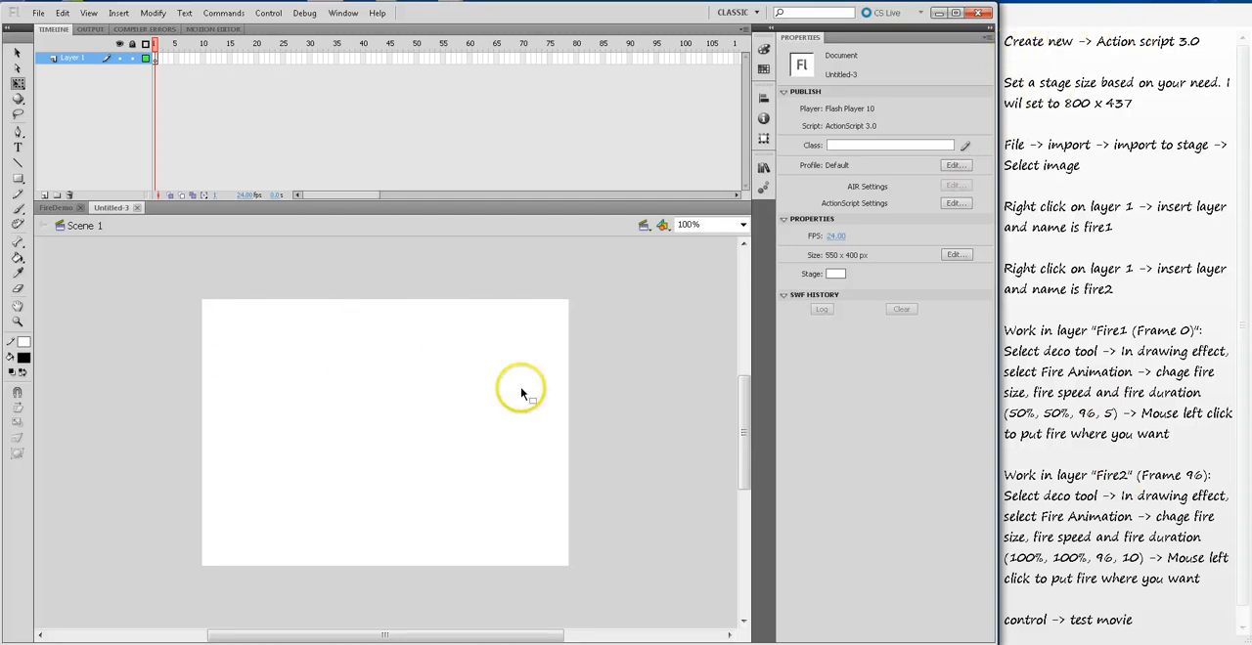
pyautogui.moveTo(1123, 184)
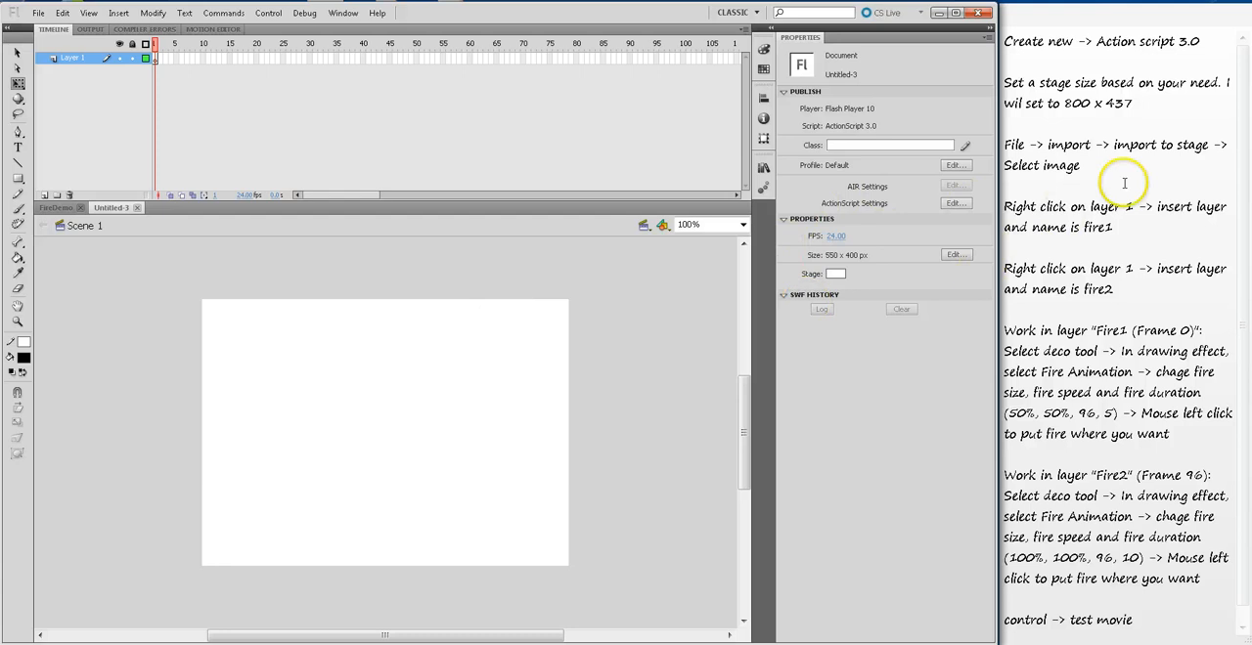
pyautogui.moveTo(1134, 102)
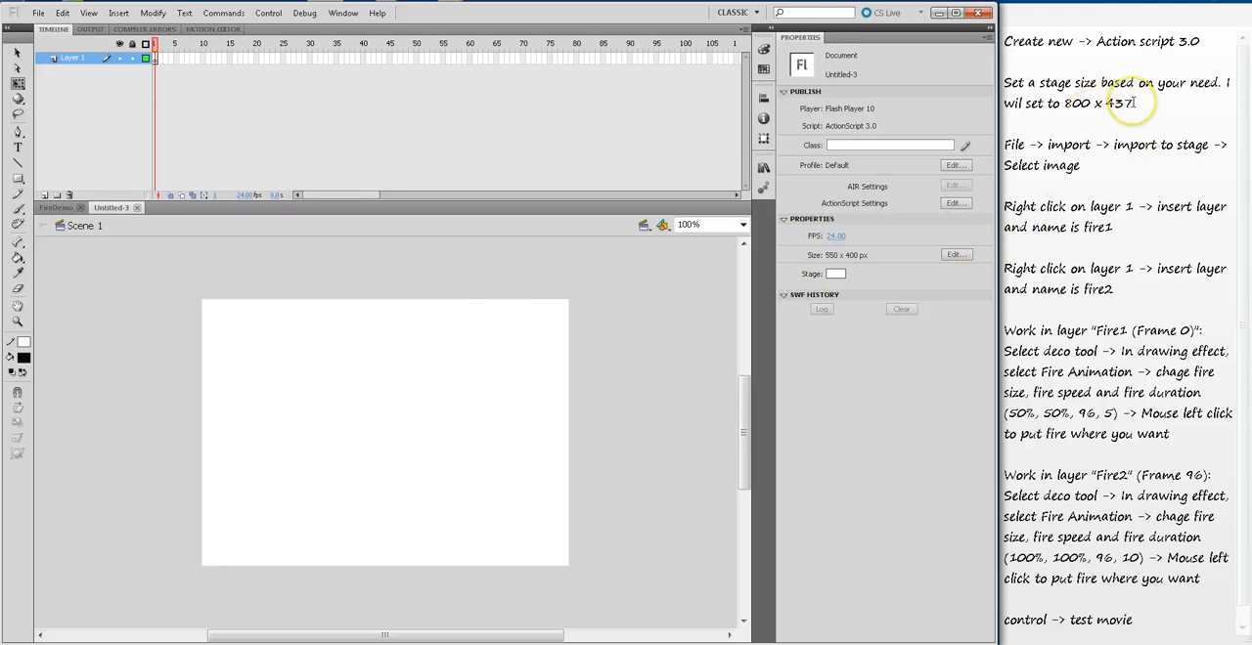
pyautogui.moveTo(857, 270)
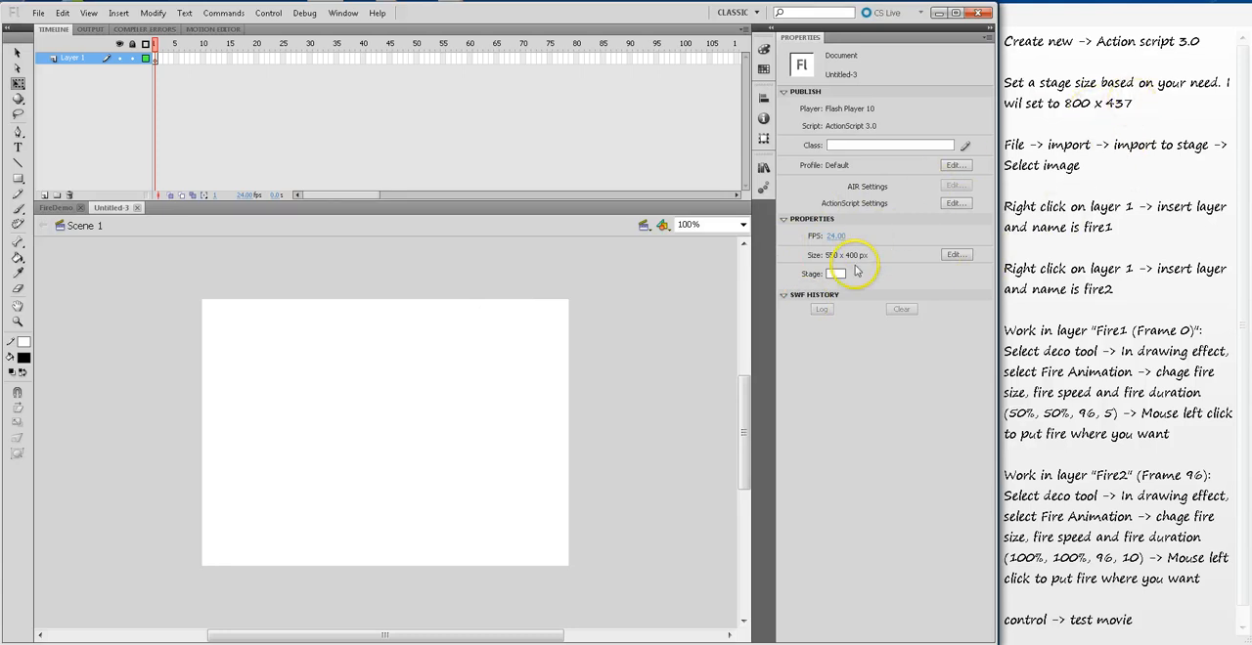
pyautogui.moveTo(955, 254)
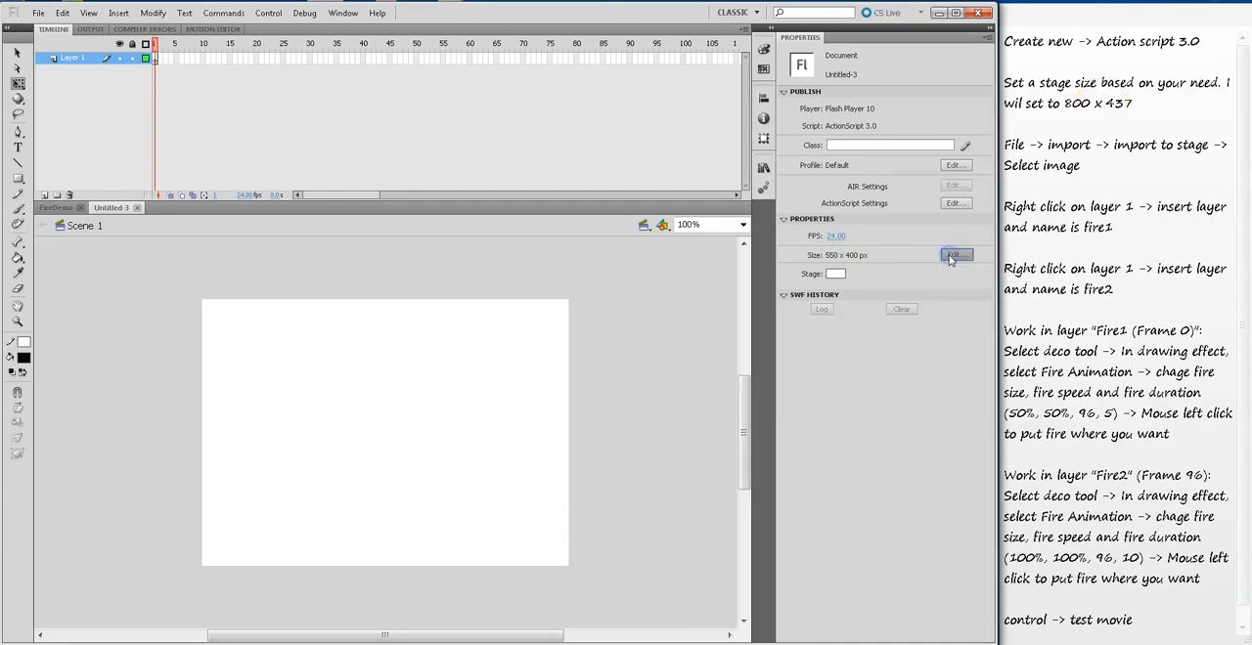
# - Resize the stage to 800 × 437 pixels in Document Settings
pyautogui.click(954, 254)
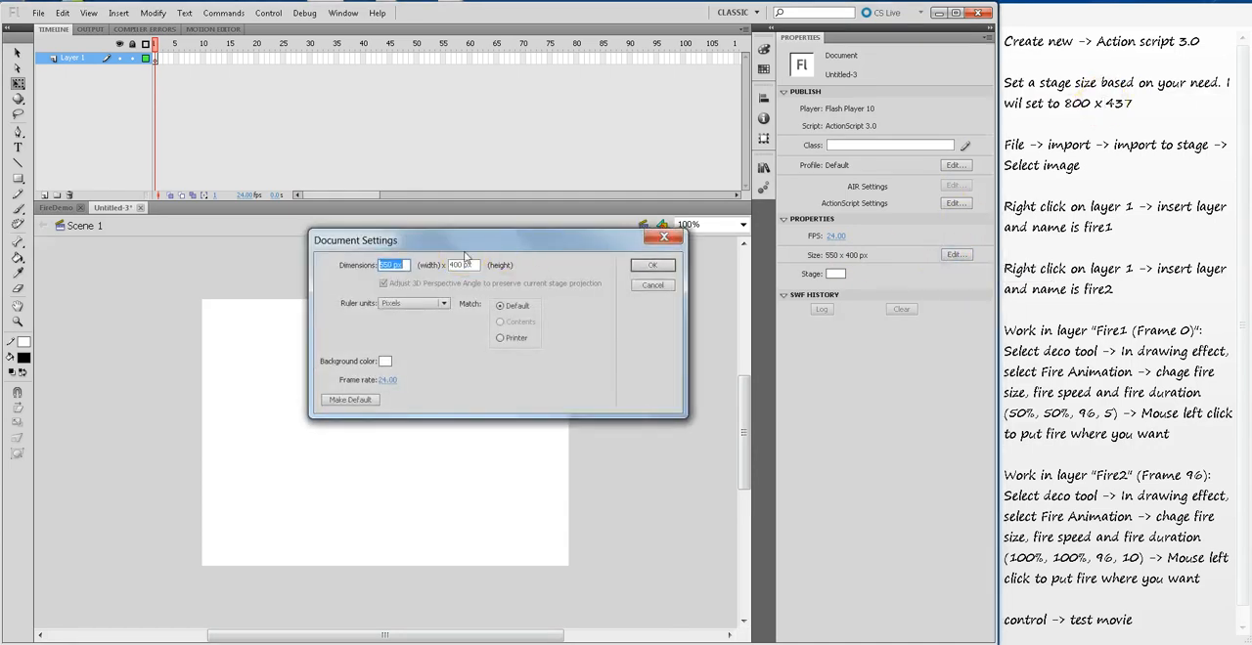
pyautogui.write('50')
pyautogui.click(463, 264)
pyautogui.write('43')
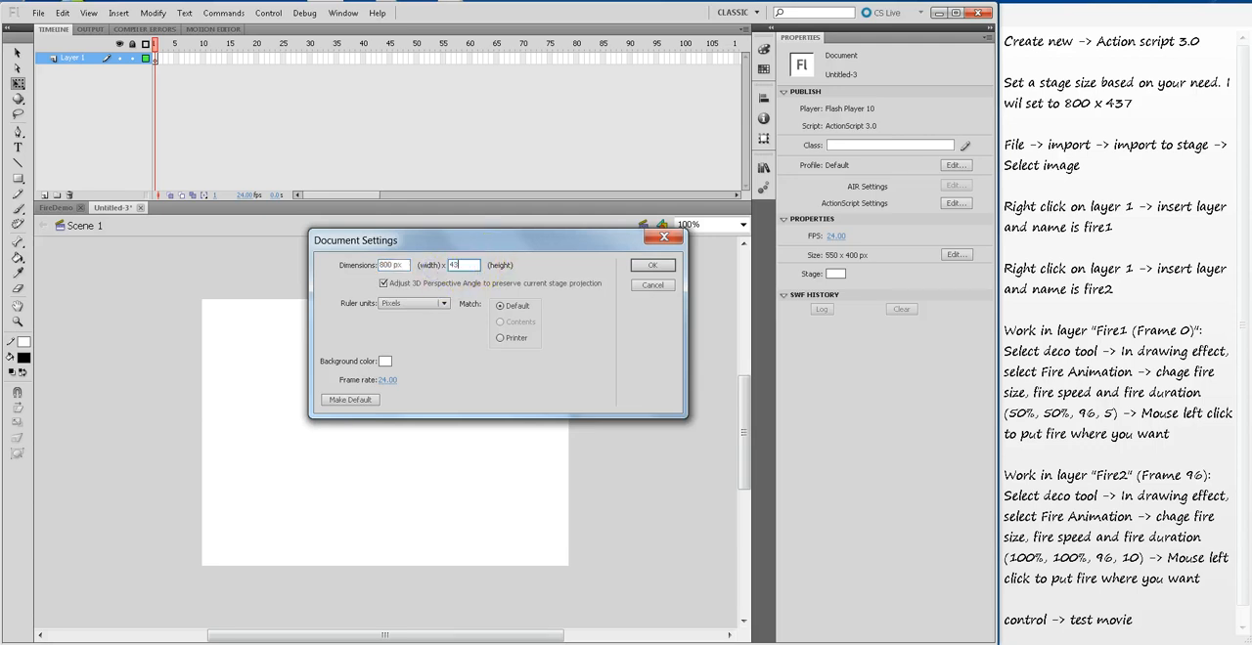
pyautogui.click(652, 266)
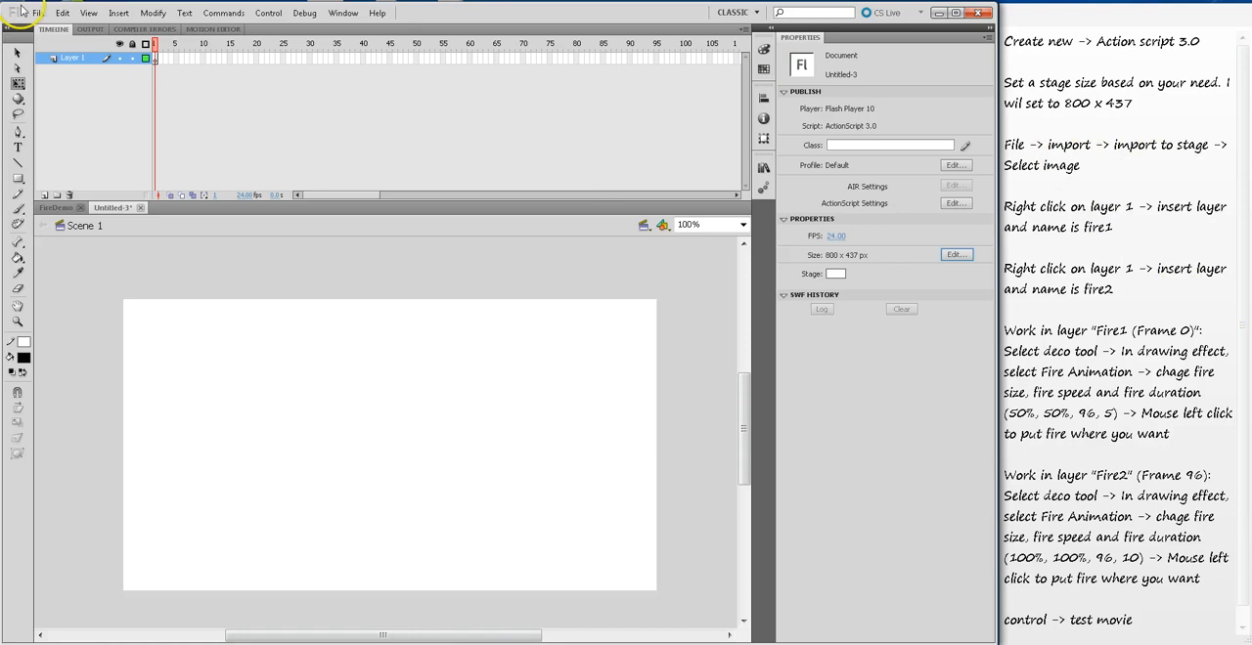
# - Import the Image1 building photo to the stage and deselect it
pyautogui.click(37, 12)
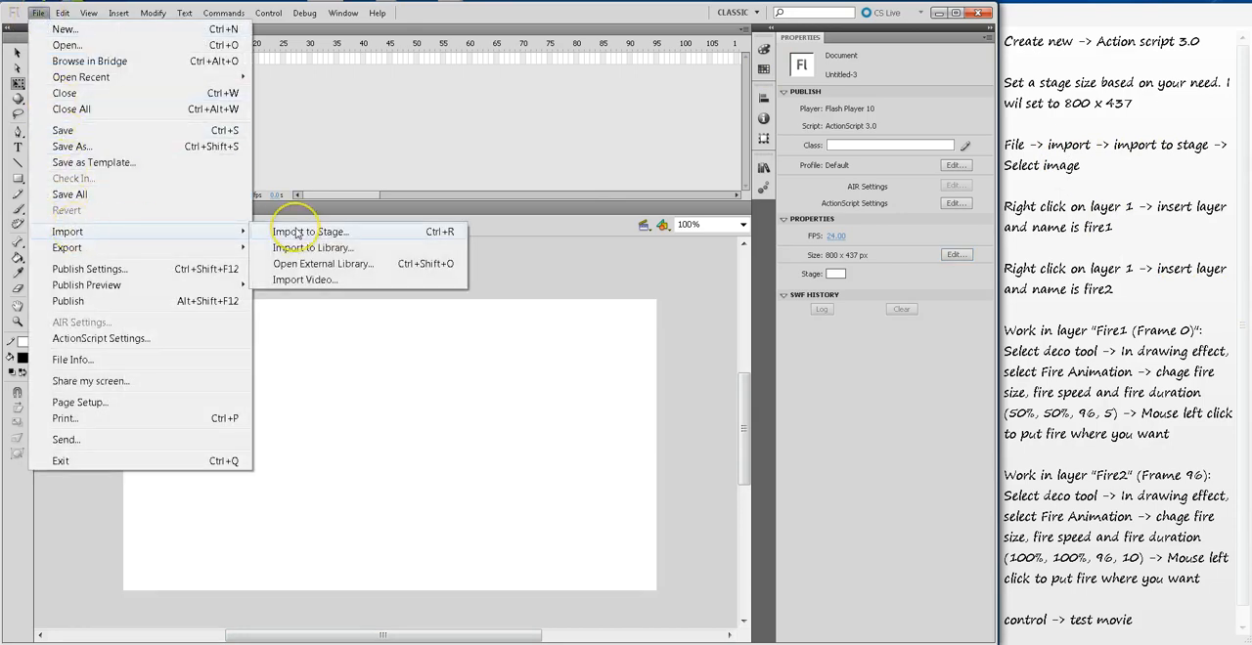
pyautogui.click(309, 230)
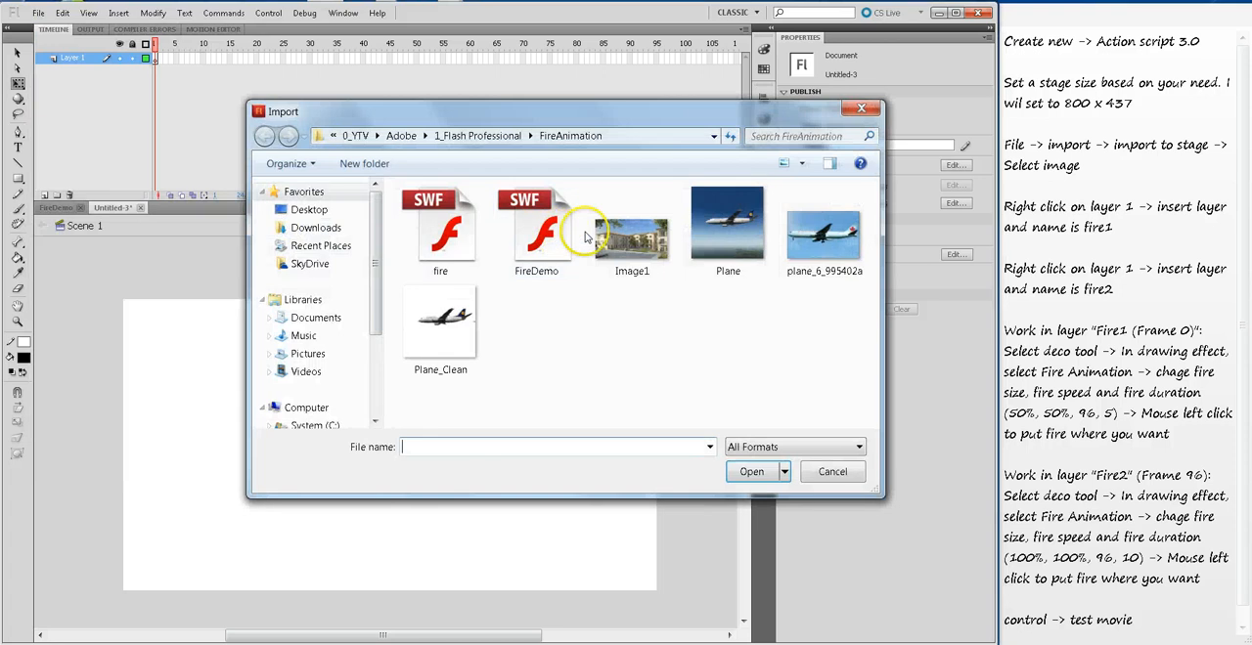
pyautogui.doubleClick(631, 230)
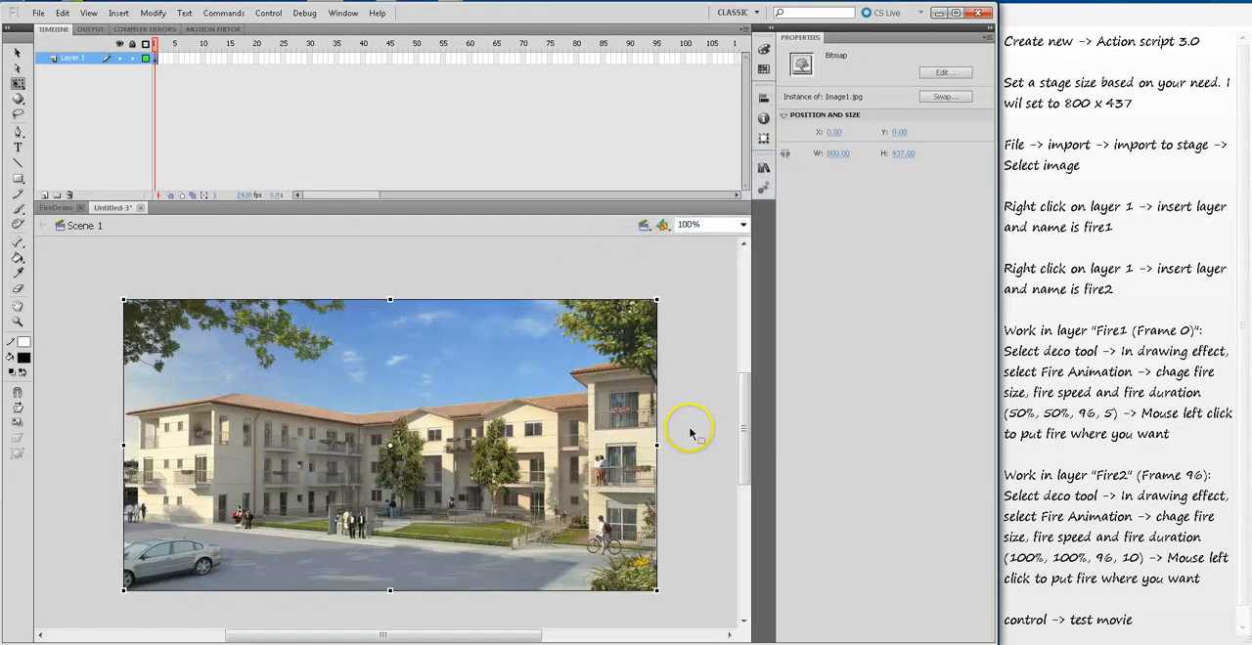
pyautogui.click(88, 80)
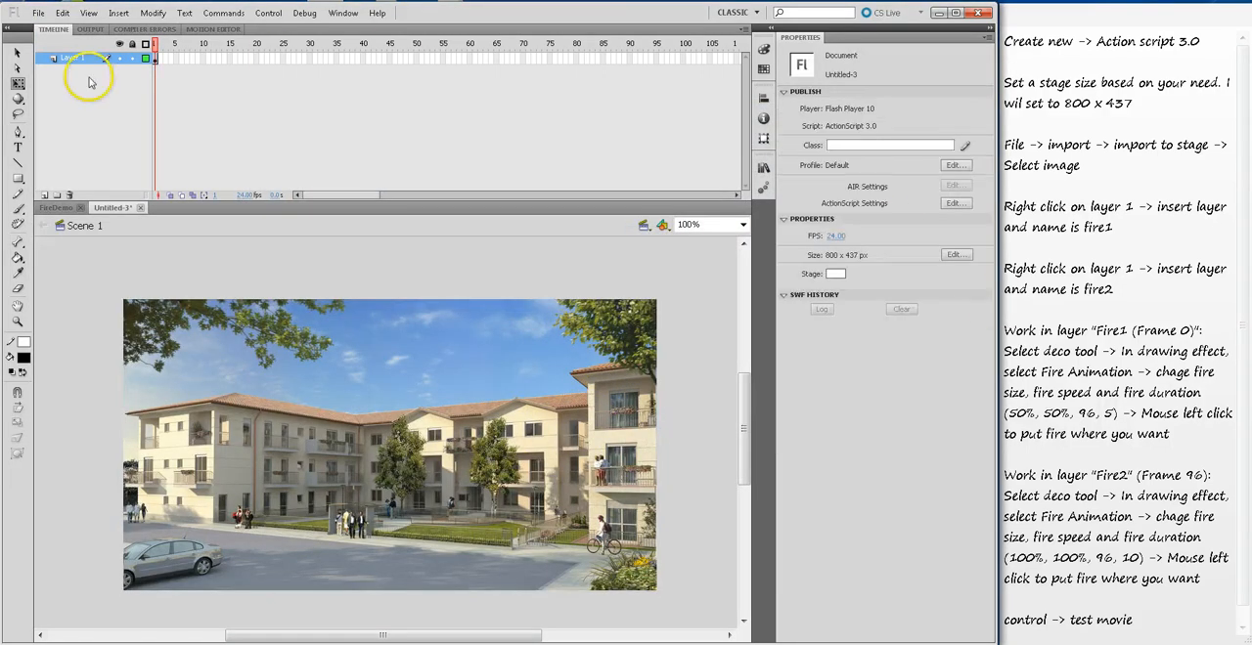
# - Insert a new layer above Layer 1, rename it Fire1, and start adding Fire2
pyautogui.rightClick(69, 58)
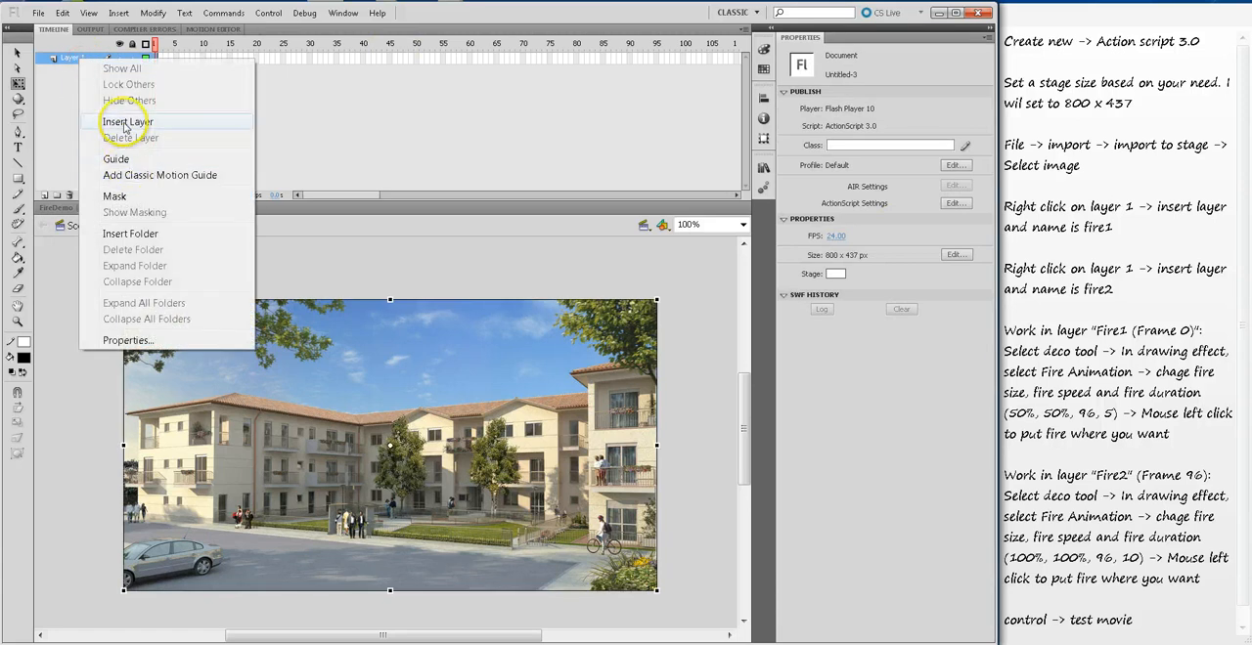
pyautogui.click(125, 121)
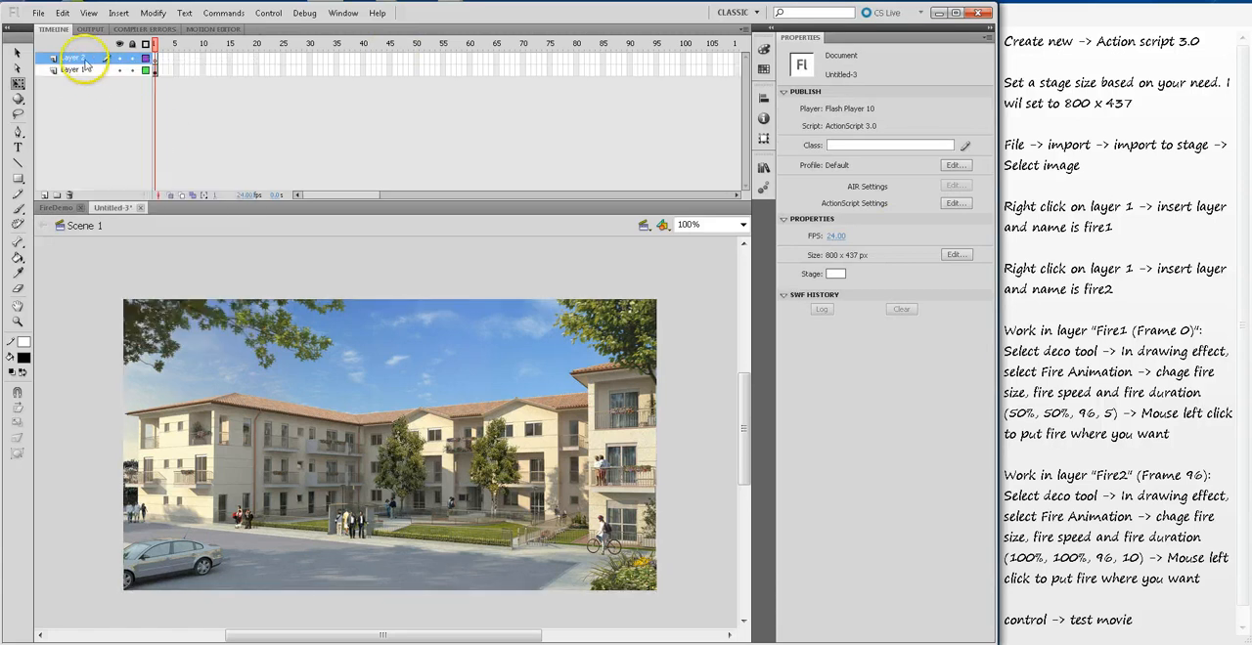
pyautogui.doubleClick(70, 57)
pyautogui.write('Fire1')
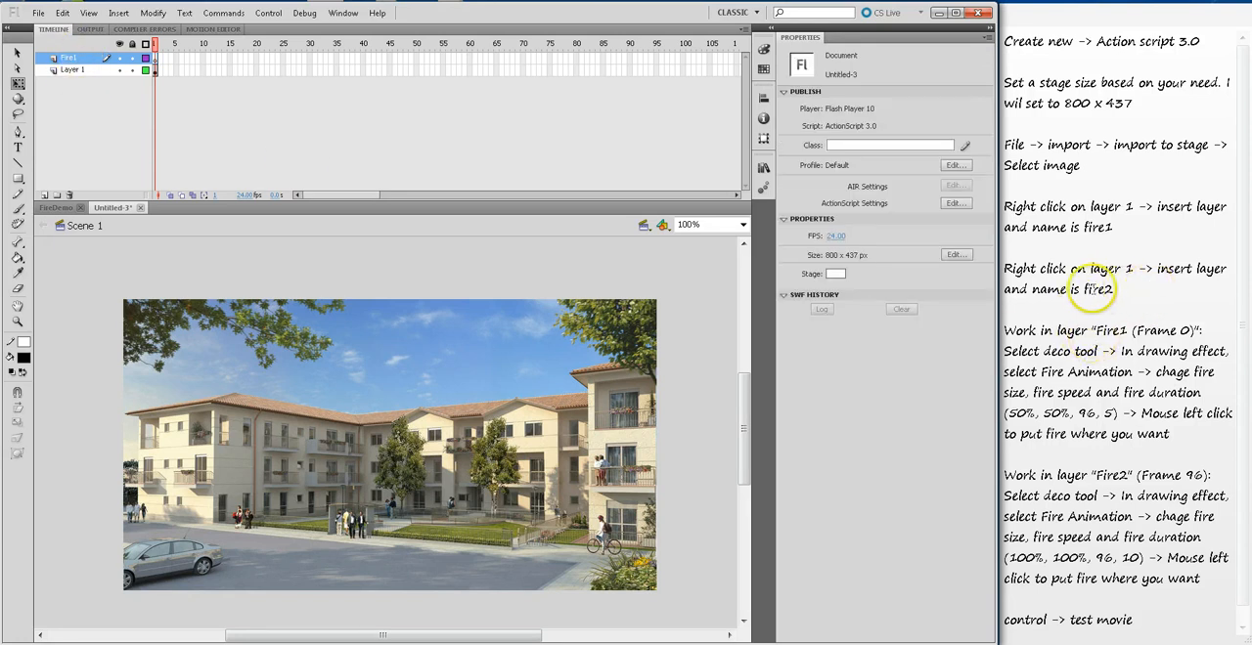
pyautogui.rightClick(69, 58)
pyautogui.write('Fire2')
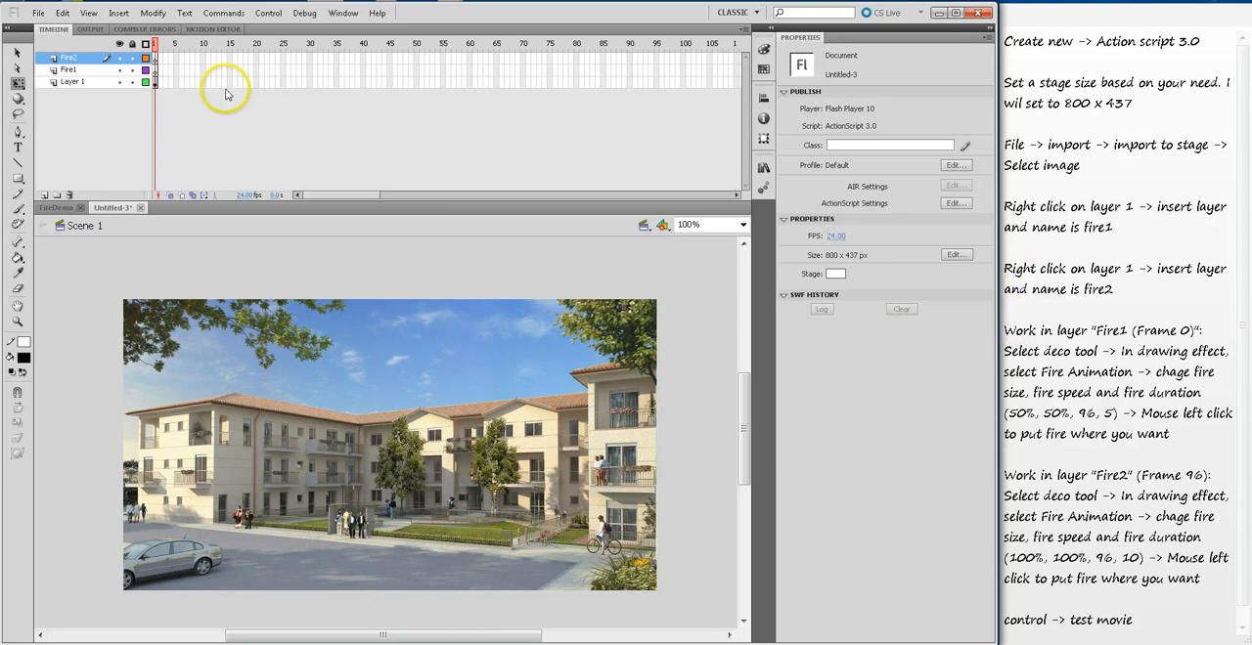
# - Select Fire1's first frame and choose the Fire Animation Deco effect
pyautogui.click(69, 71)
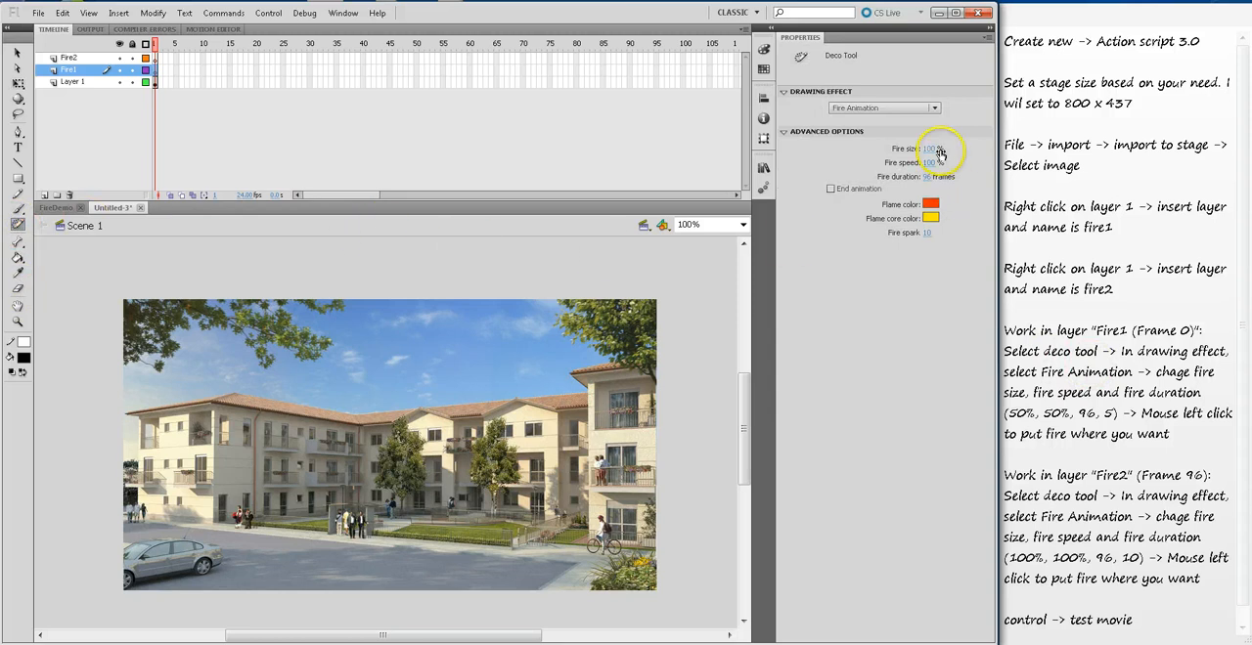
pyautogui.click(933, 107)
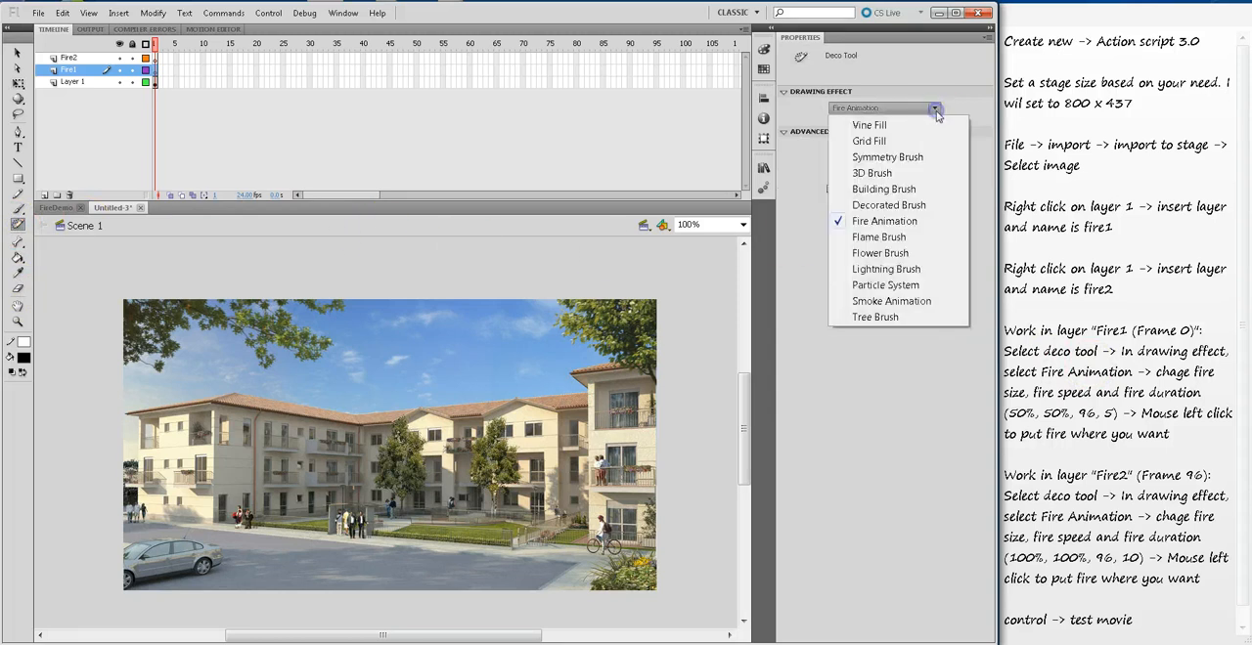
pyautogui.moveTo(869, 125)
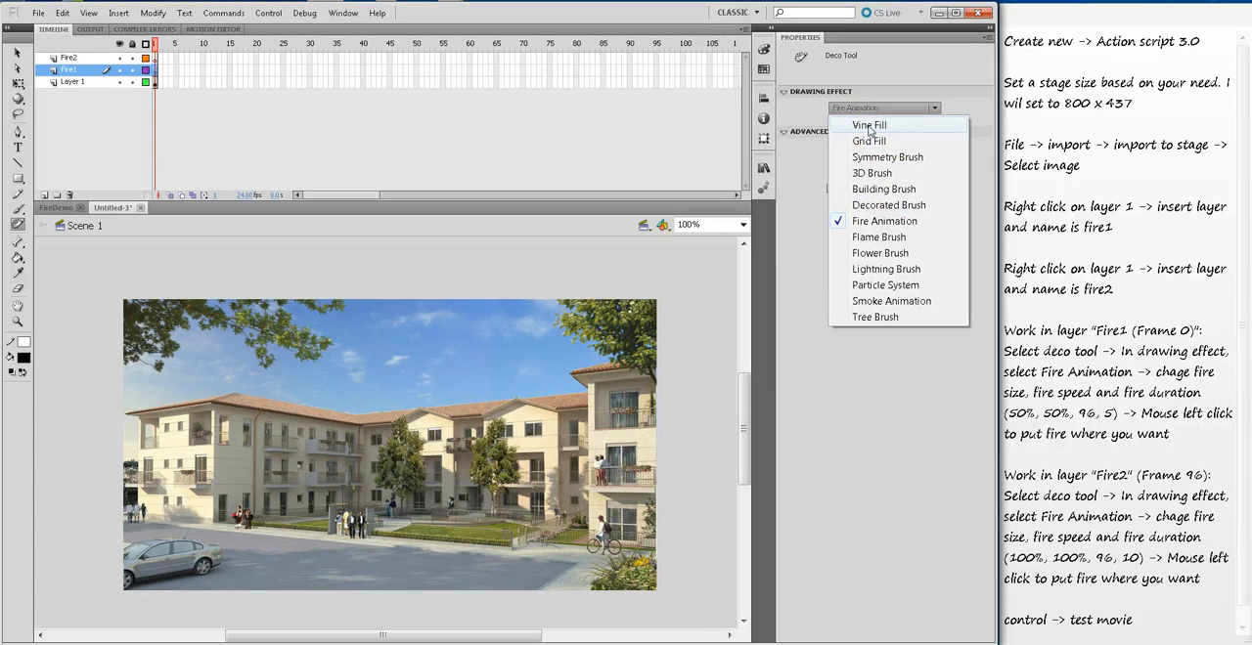
pyautogui.click(884, 285)
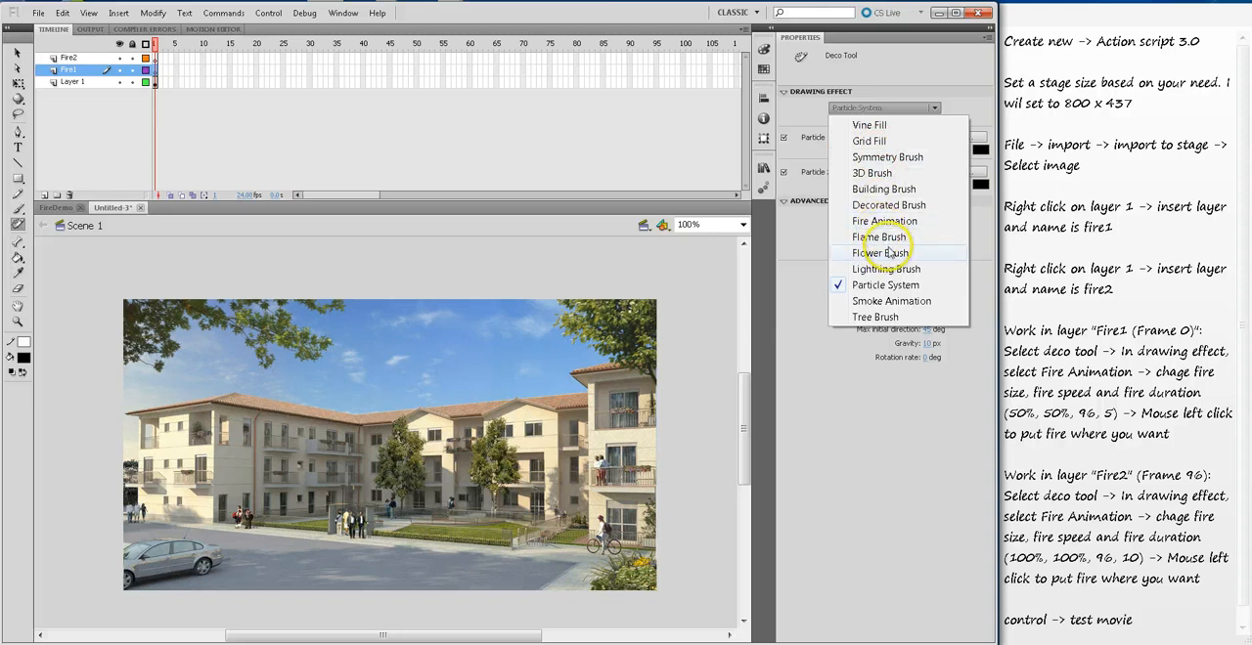
pyautogui.click(884, 219)
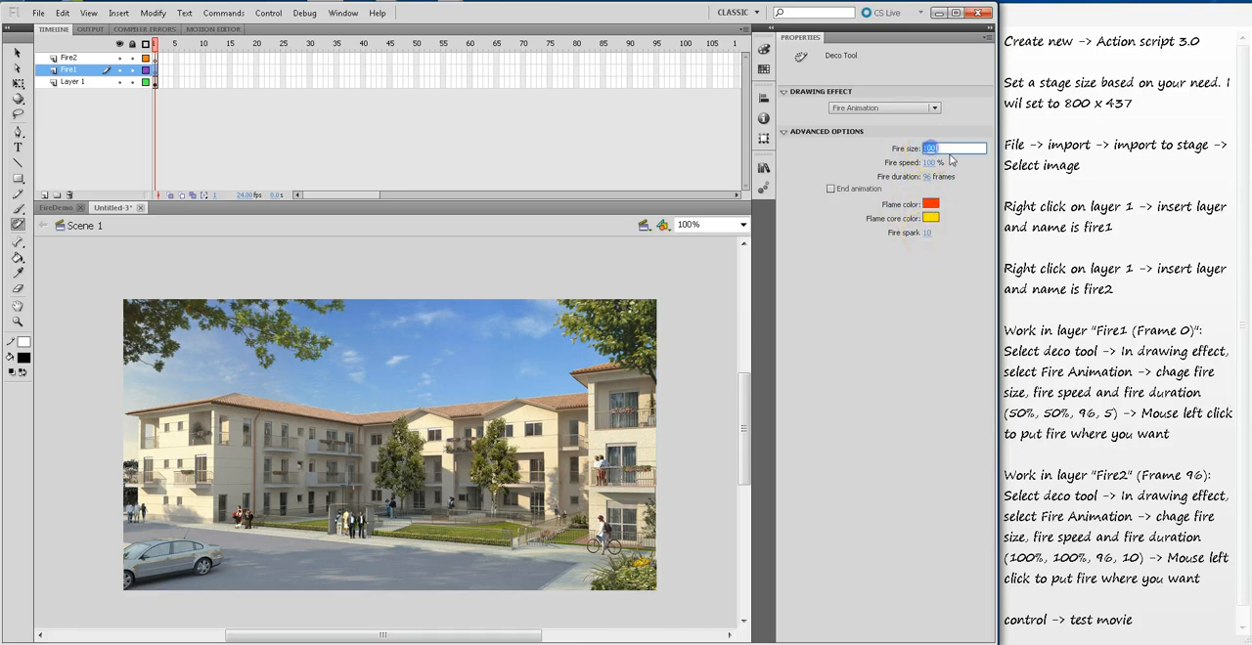
# - Set fire size 50%, fire speed 50% and fire spark 5
pyautogui.write('50')
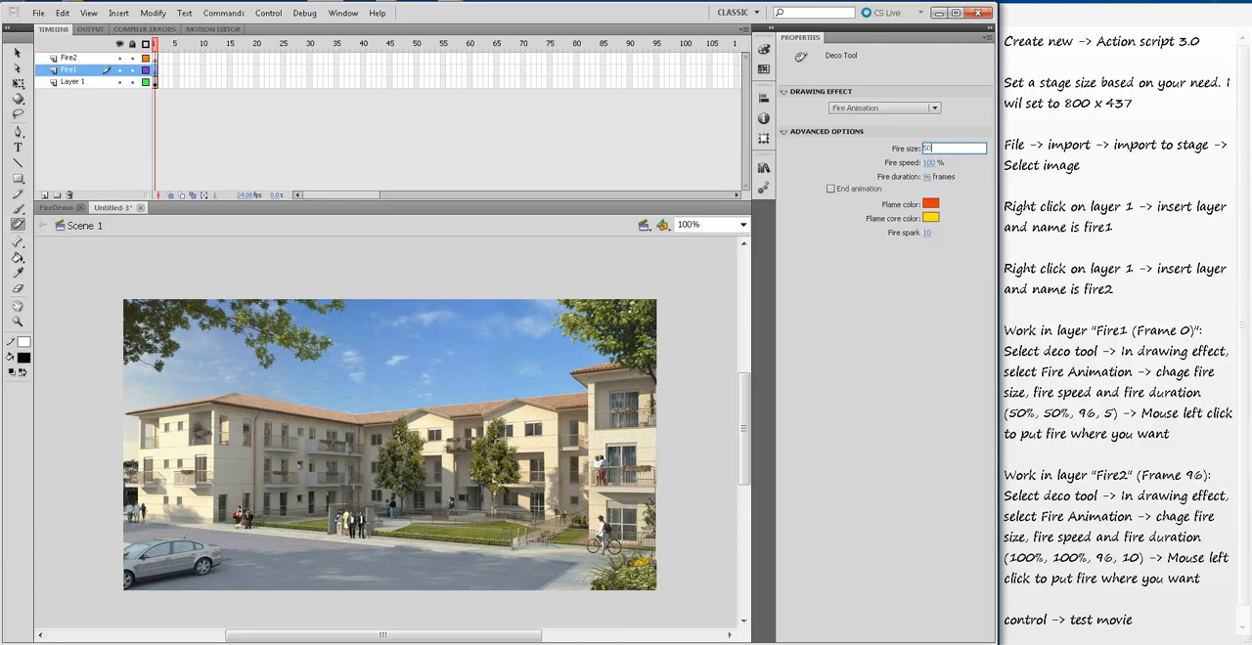
pyautogui.click(955, 162)
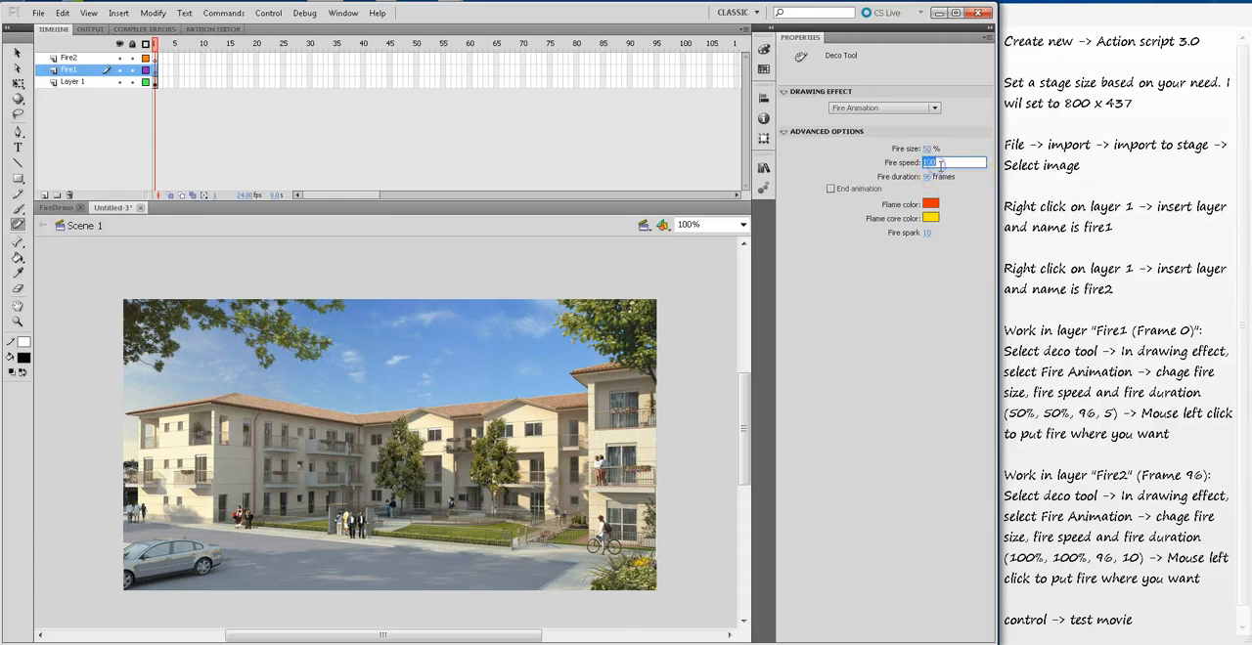
pyautogui.write('50')
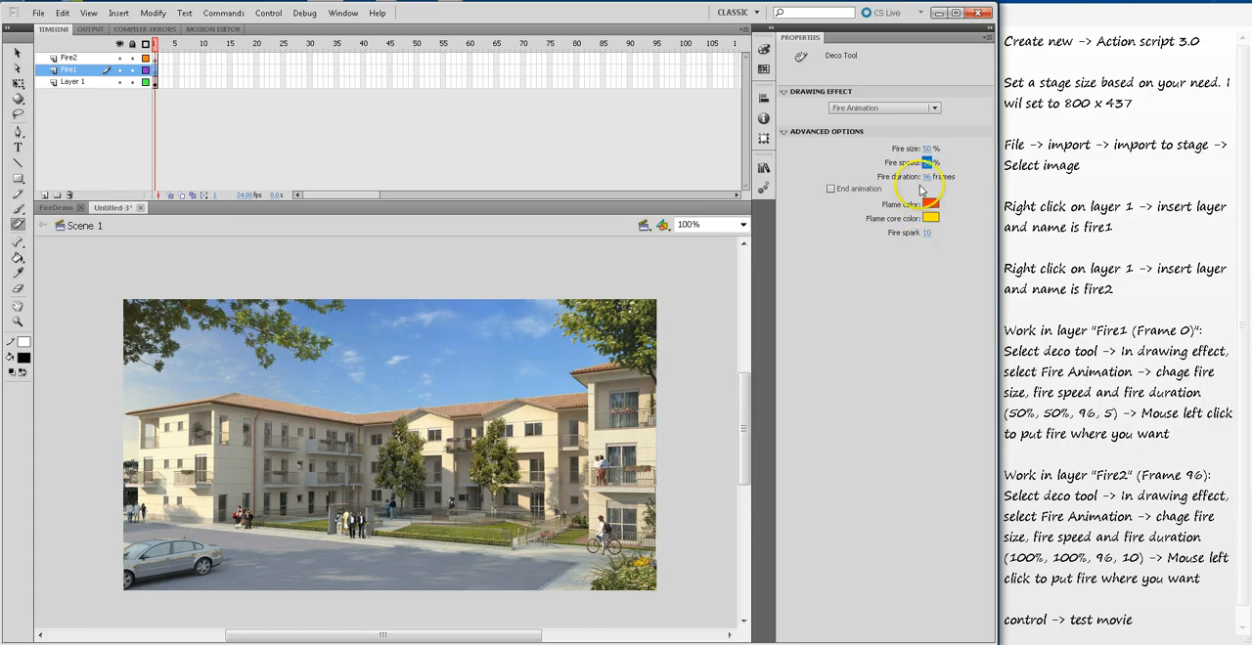
pyautogui.click(927, 149)
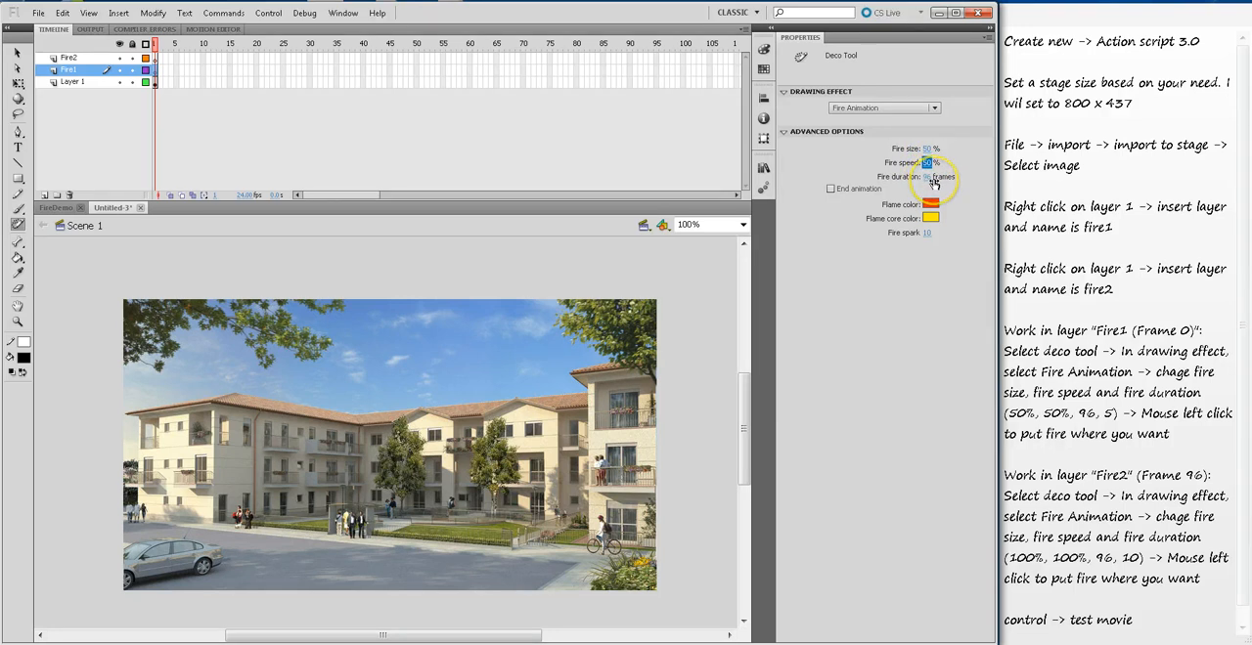
pyautogui.click(927, 231)
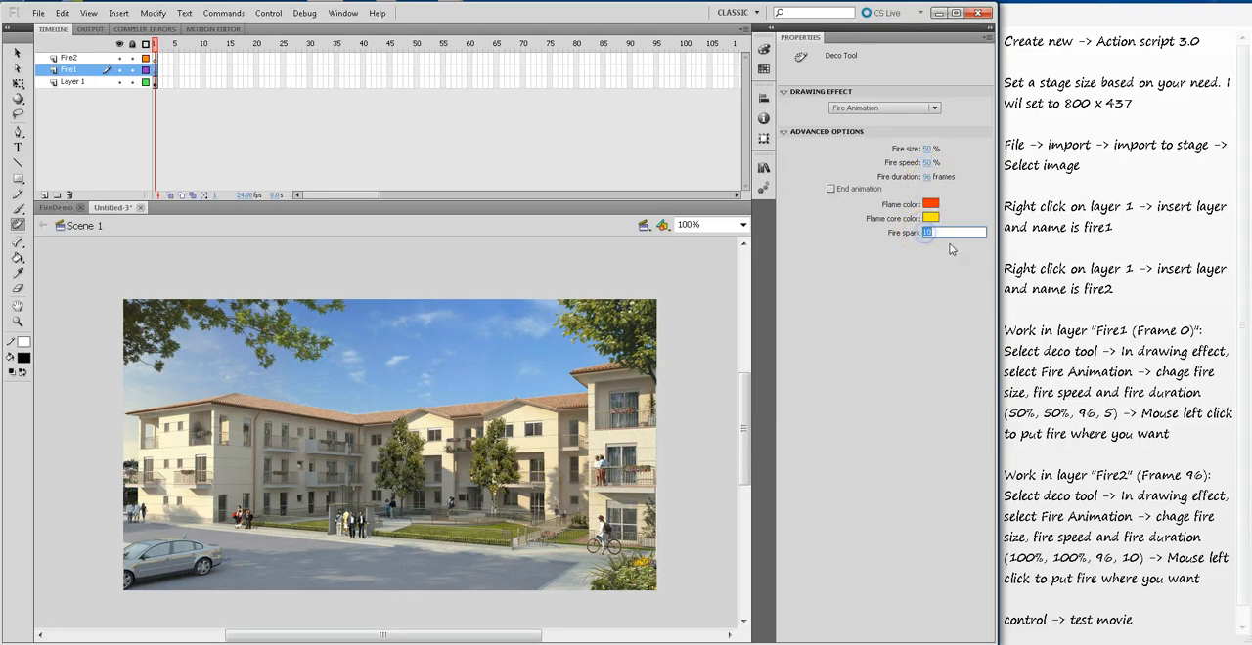
pyautogui.write('5')
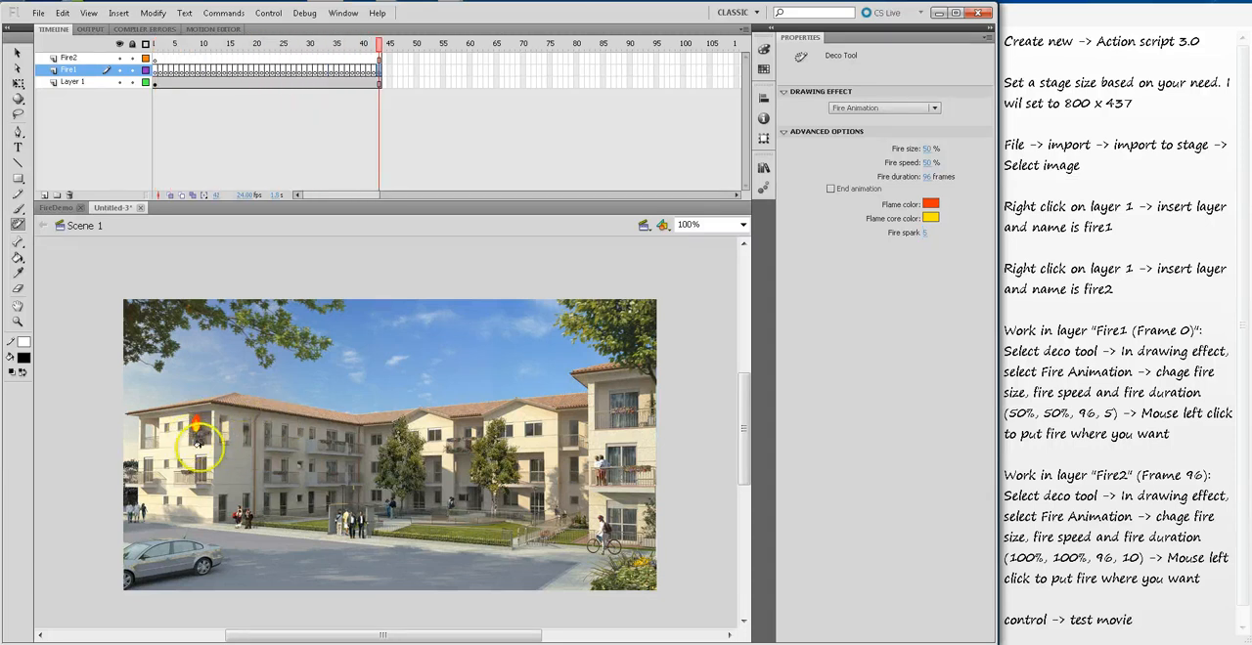
# - Paint the small fire on the building's left wing and let it fill frames to 96
pyautogui.click(499, 43)
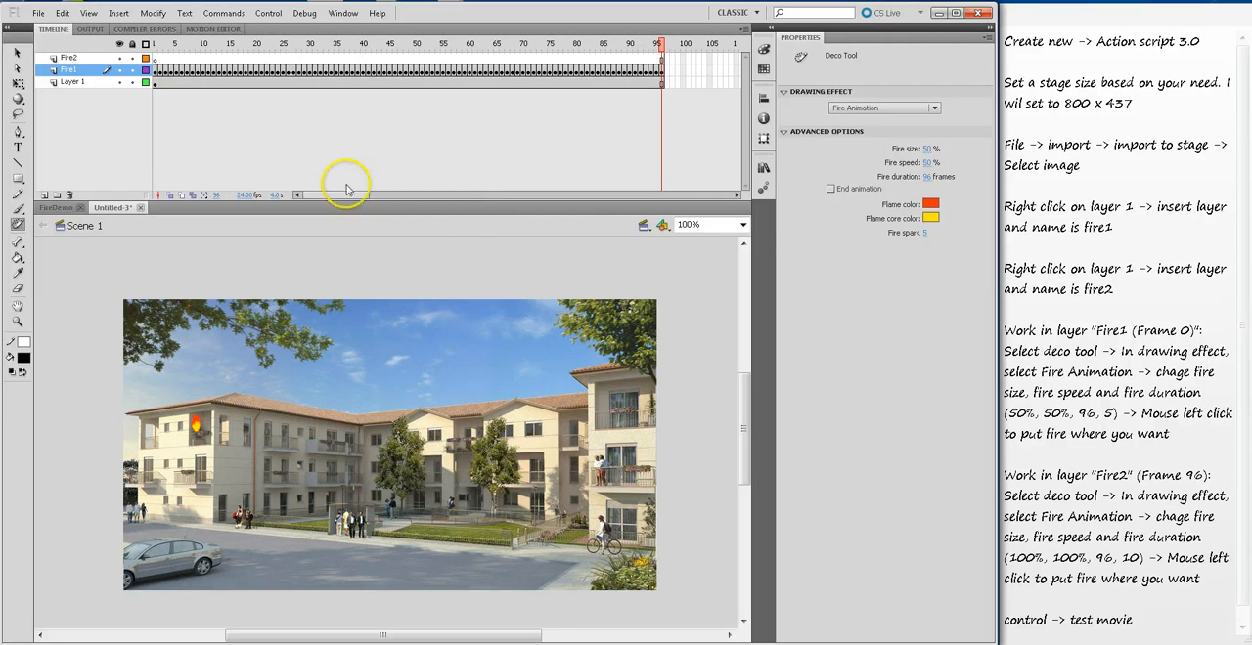
# - Test the movie in Flash Professional to see the small fire, then close the preview
pyautogui.click(268, 12)
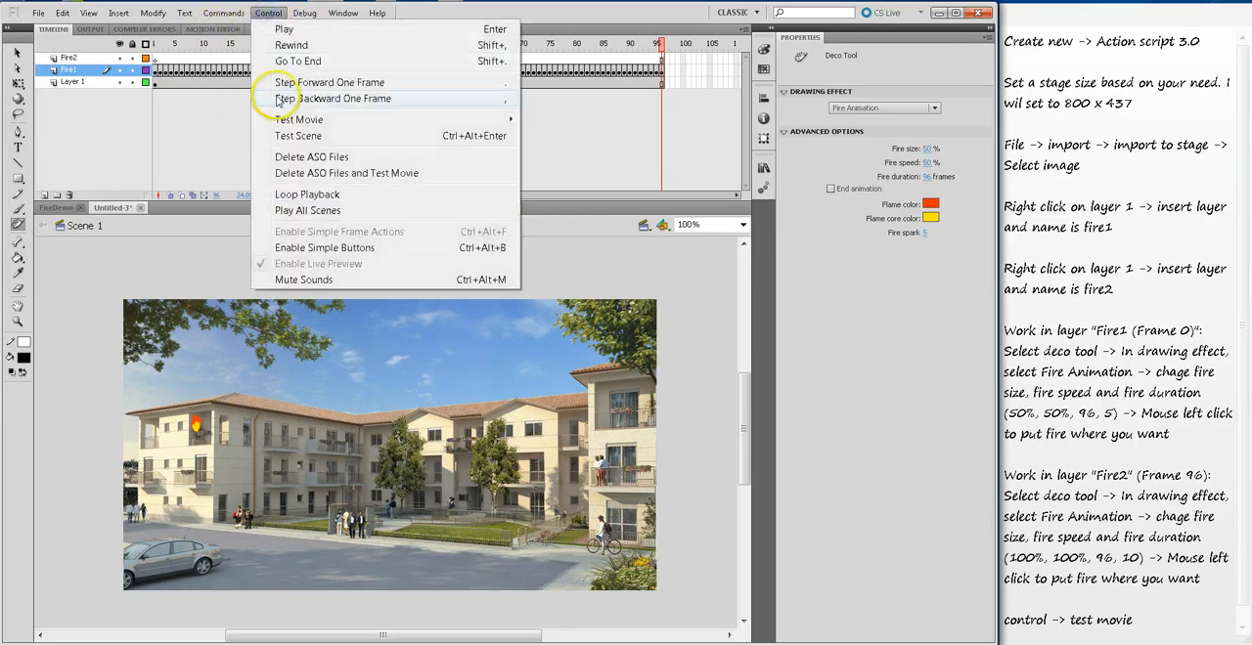
pyautogui.moveTo(297, 119)
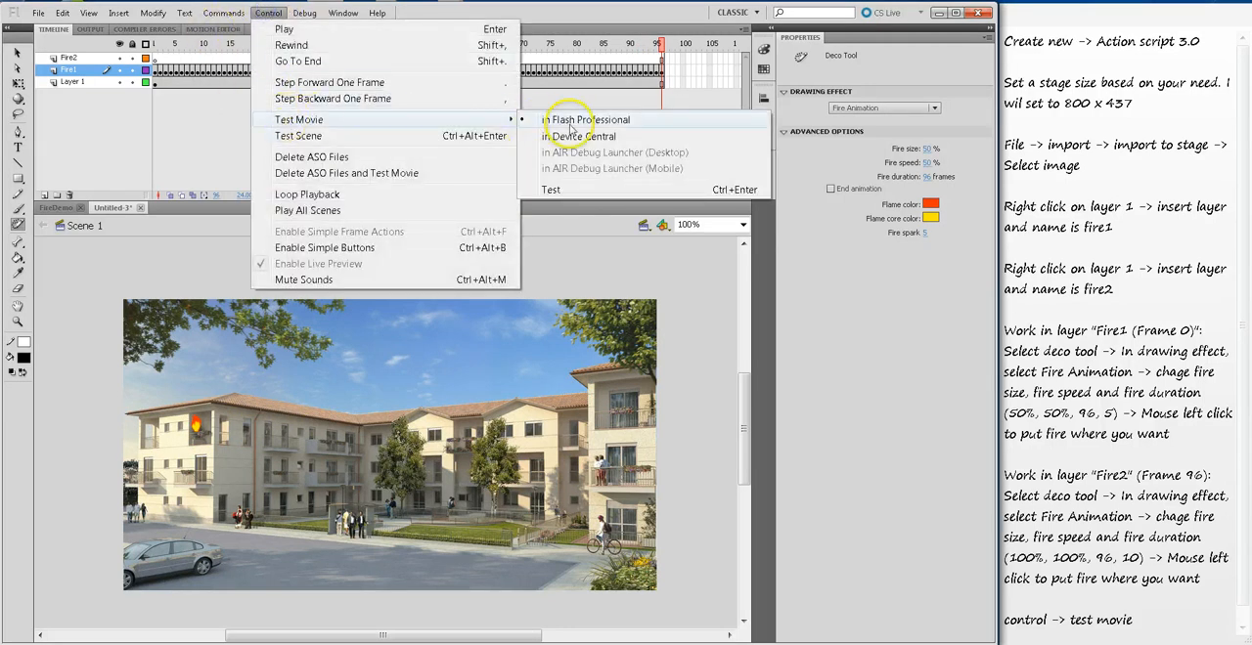
pyautogui.click(585, 120)
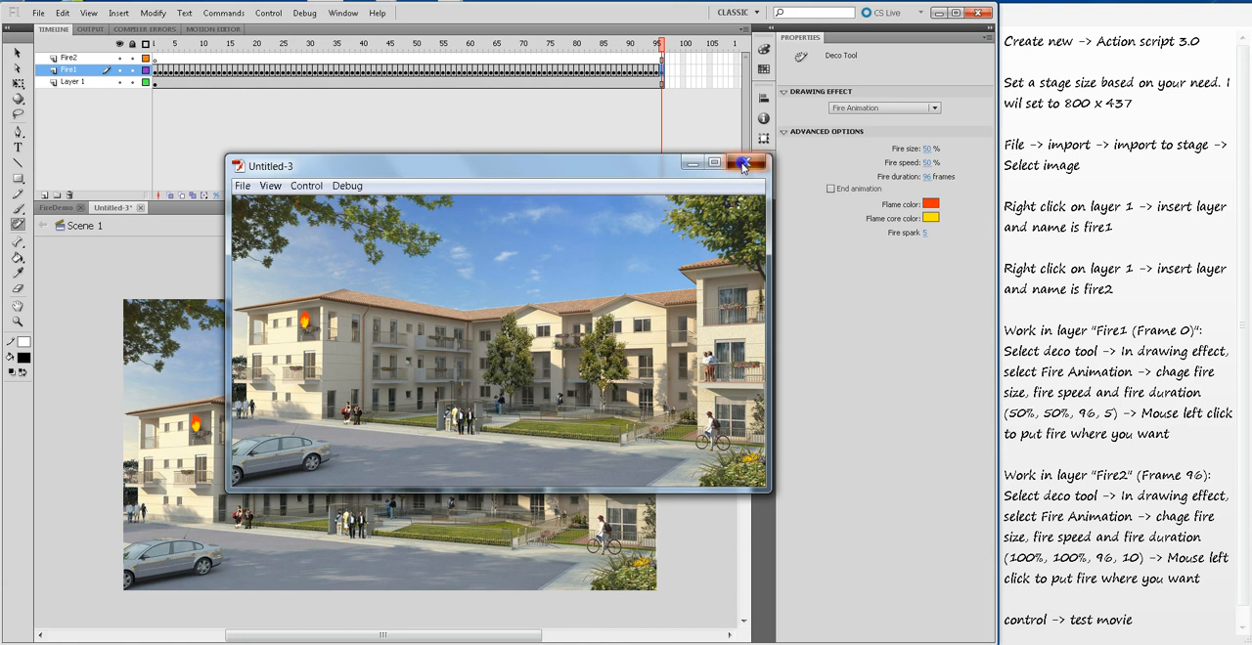
pyautogui.click(744, 164)
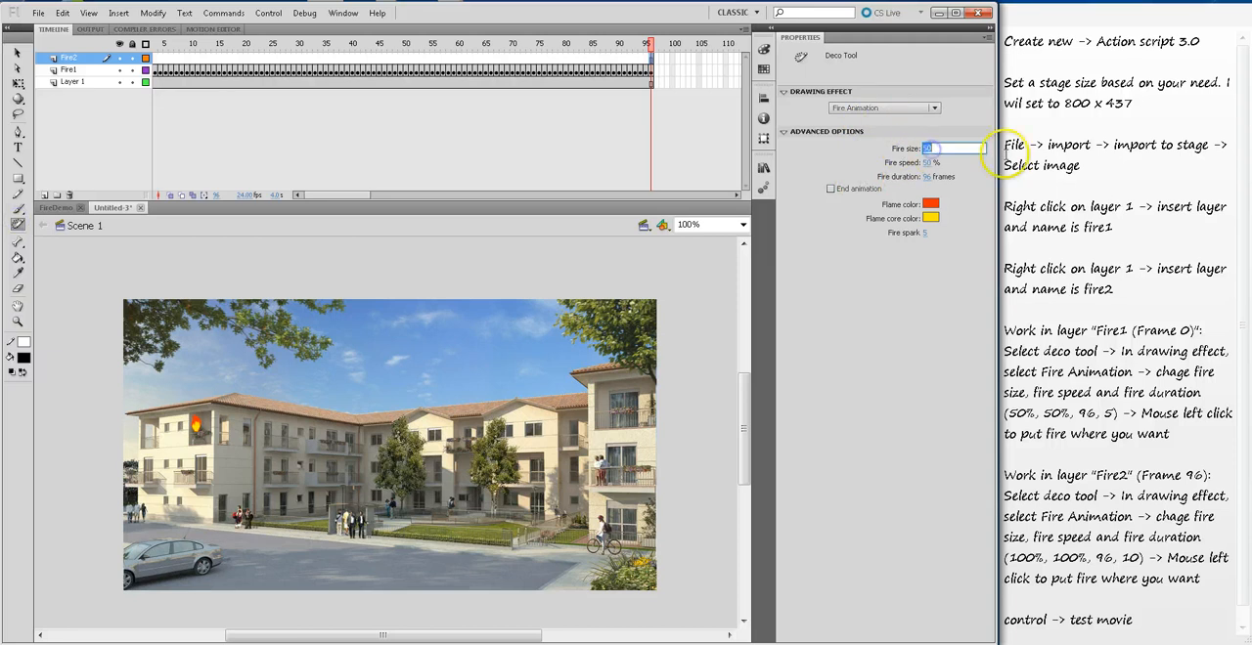
# - Set fire size to 100% for the larger Fire2 animation
pyautogui.write('100')
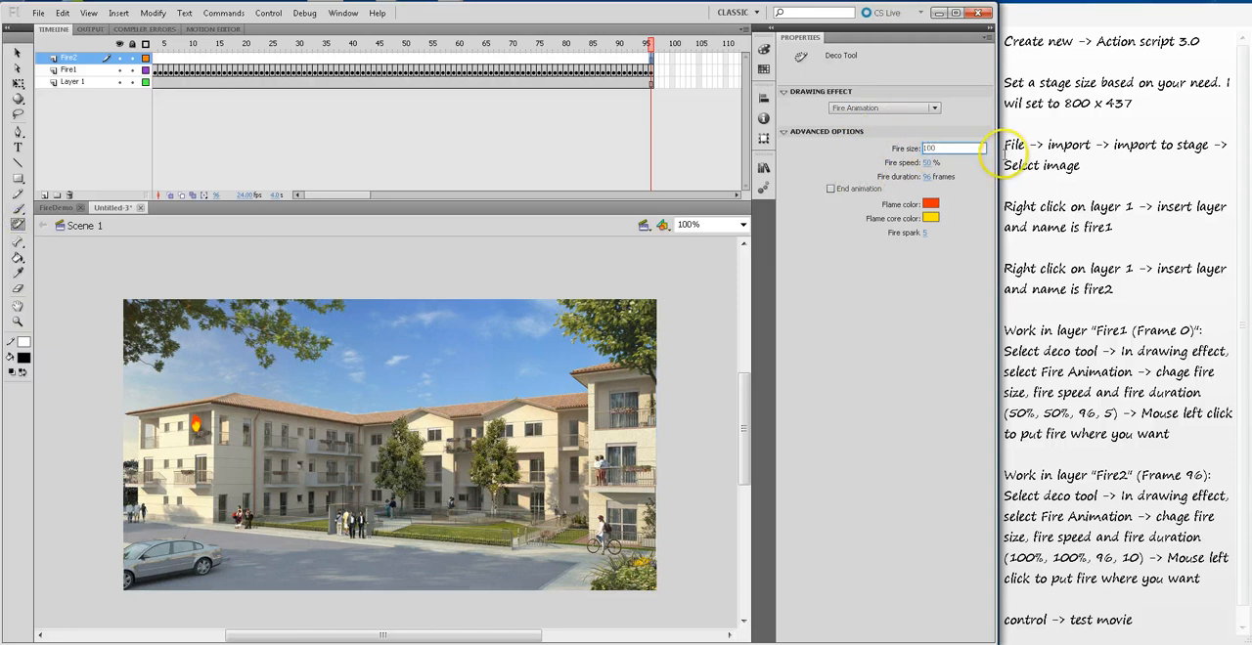
pyautogui.click(955, 163)
pyautogui.write('100')
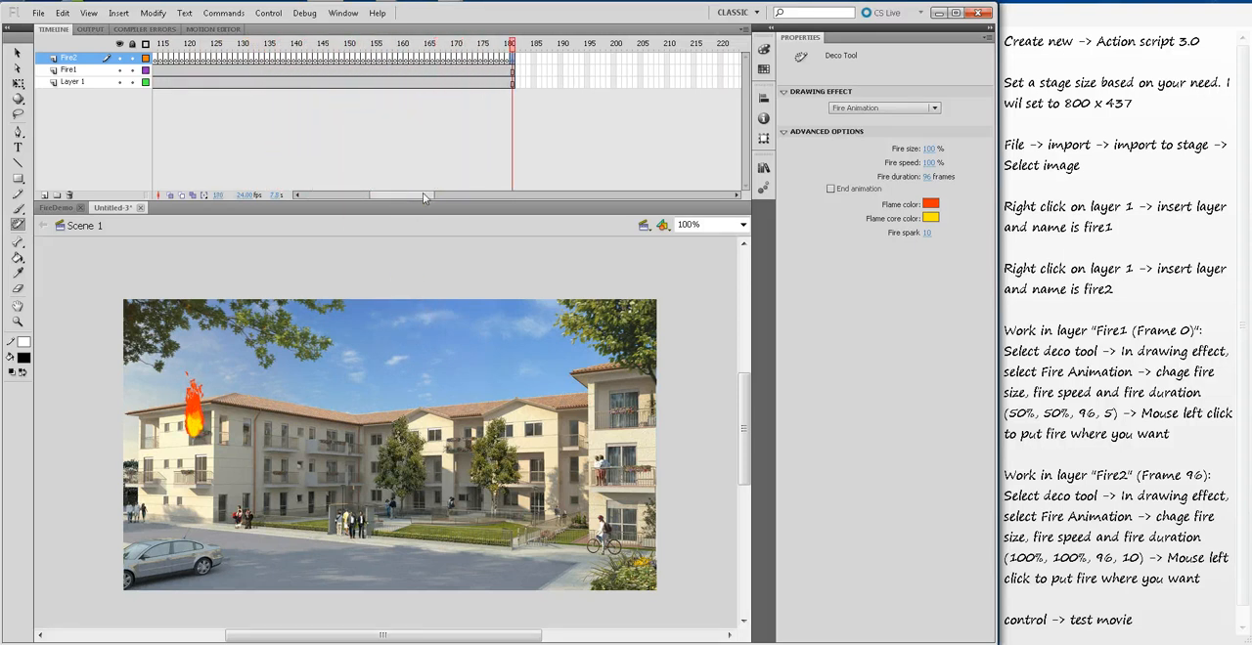
# - Paint the bigger fire on the left wing and test the movie in Flash Professional
pyautogui.click(564, 43)
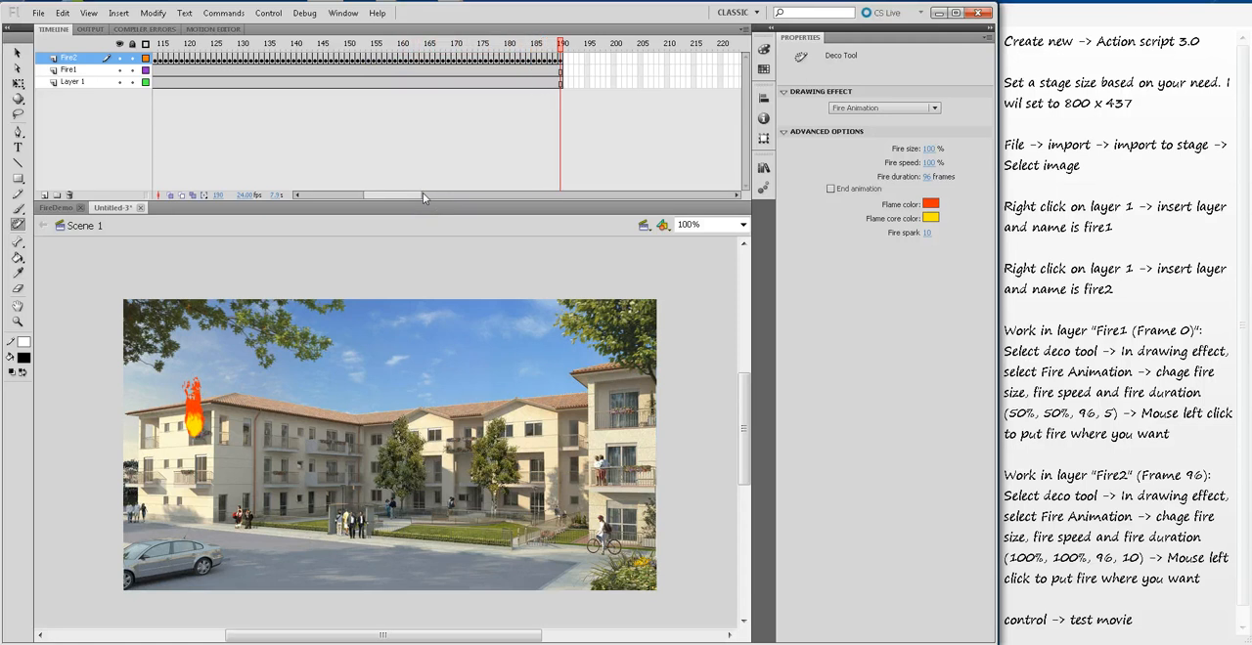
pyautogui.moveTo(420, 192)
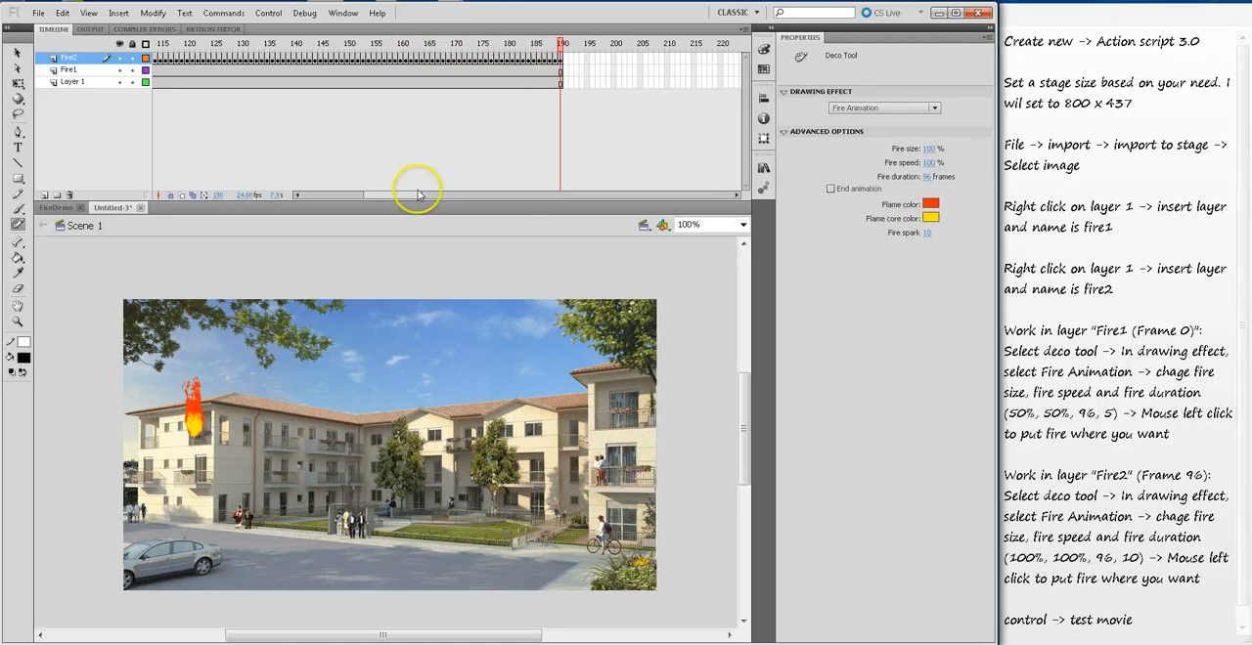
pyautogui.moveTo(268, 12)
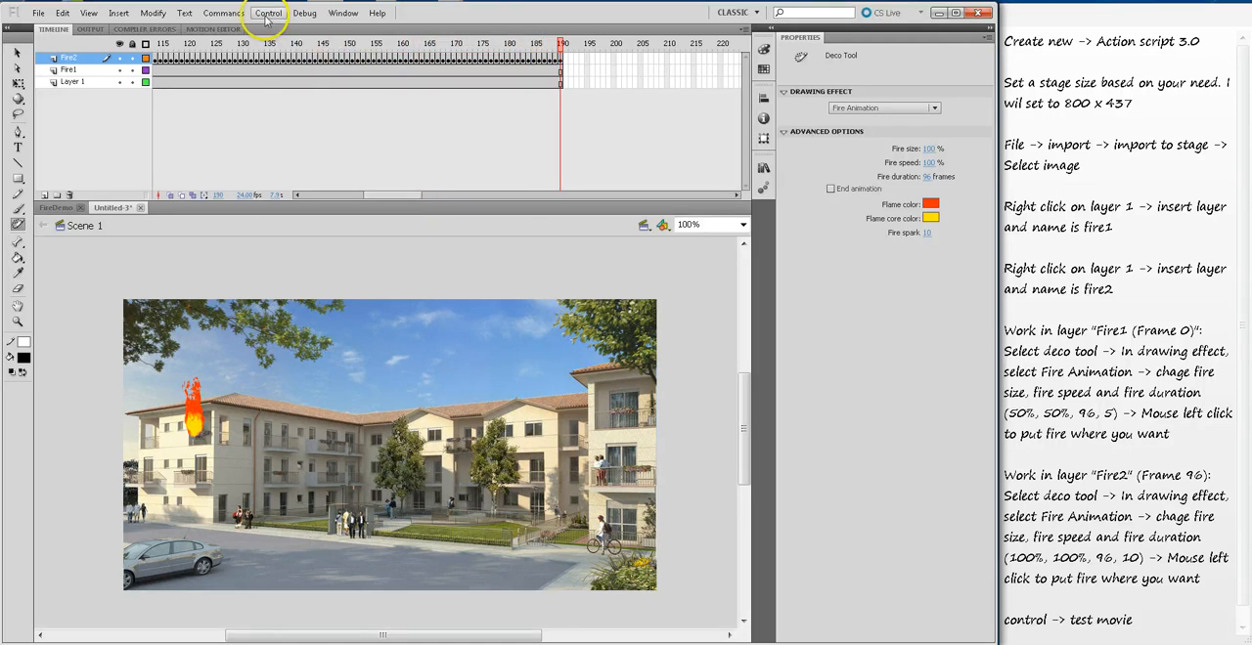
pyautogui.click(268, 11)
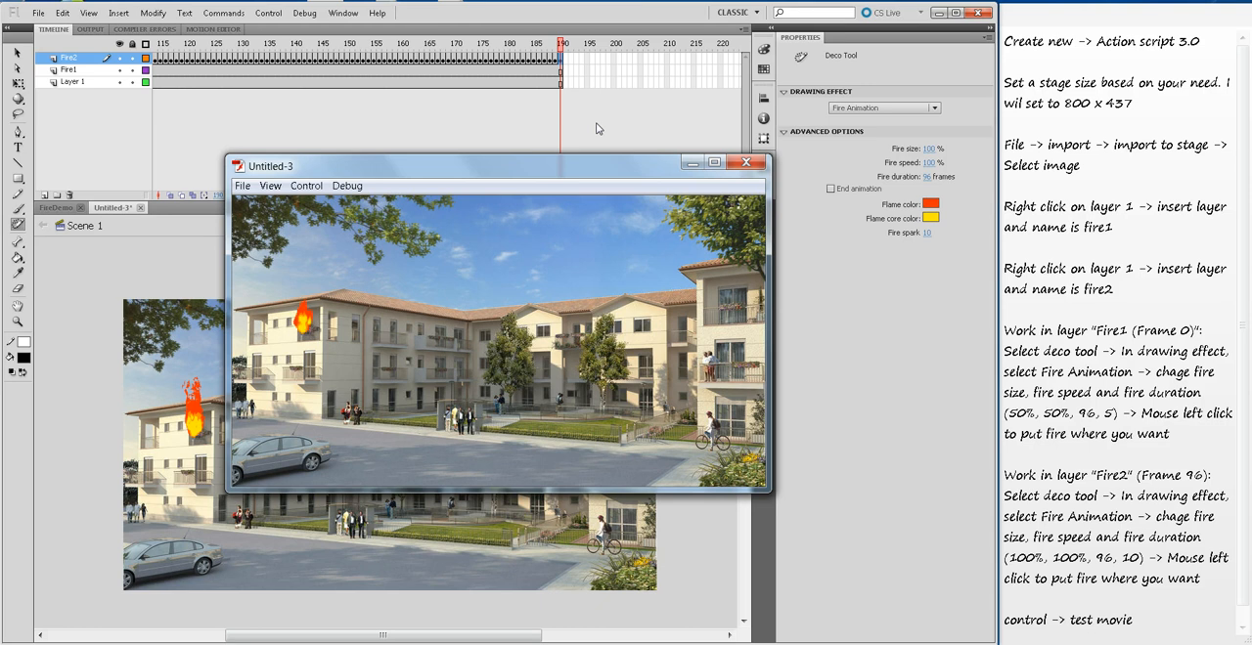
pyautogui.click(309, 317)
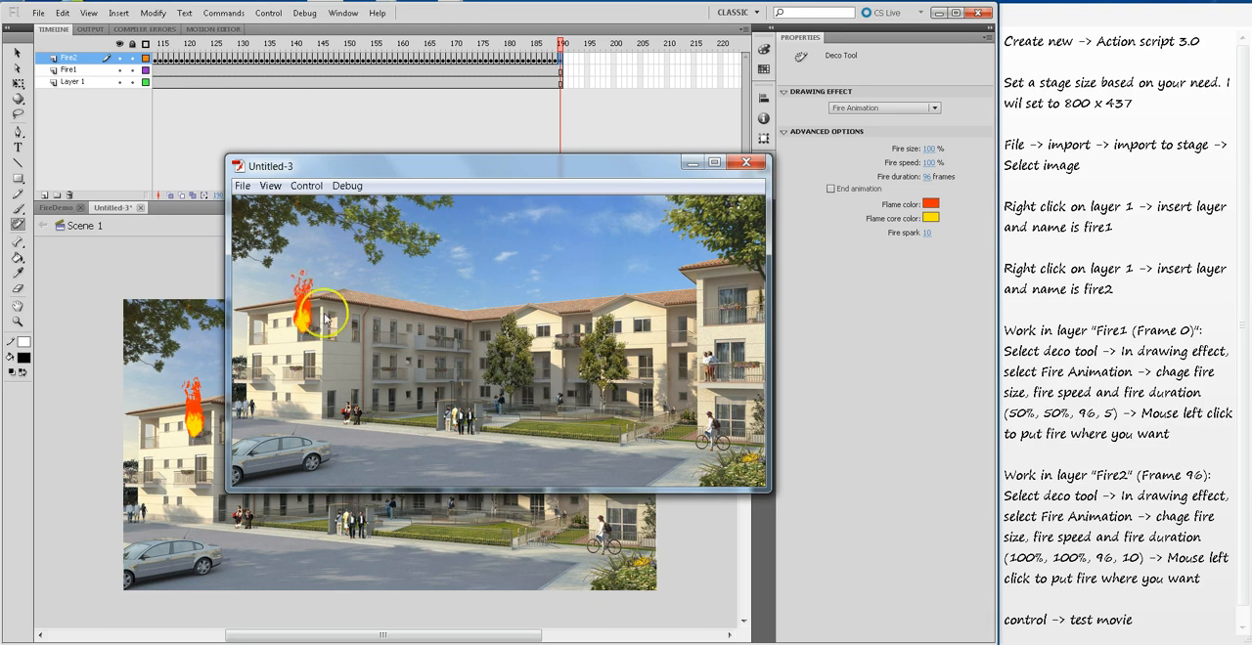